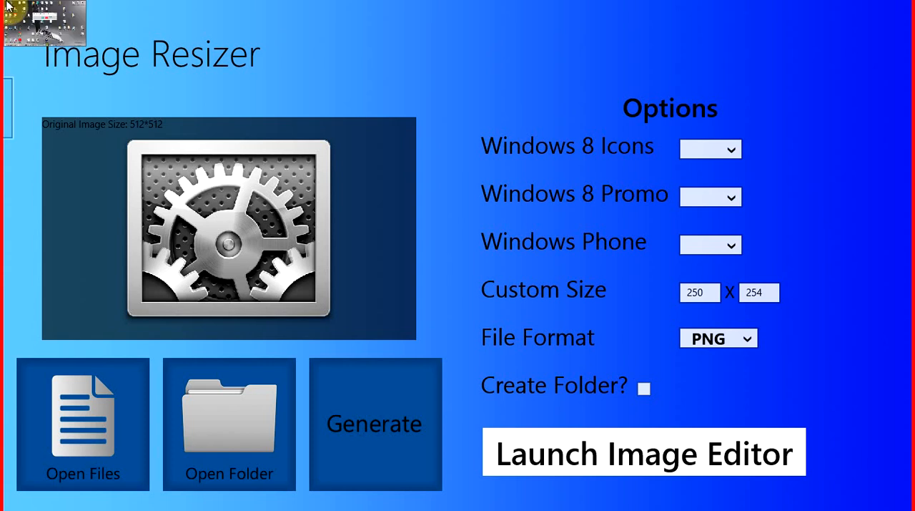
{"action": "mouse_move", "coordinate": [328, 134]}
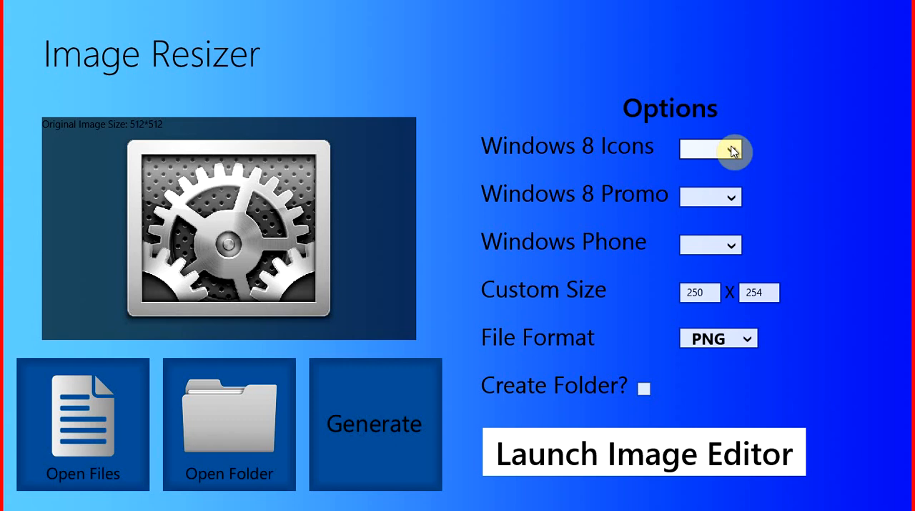
Review the Windows 8 icon, Windows 8 promo and Windows Phone preset size lists
{"action": "left_click", "coordinate": [731, 152]}
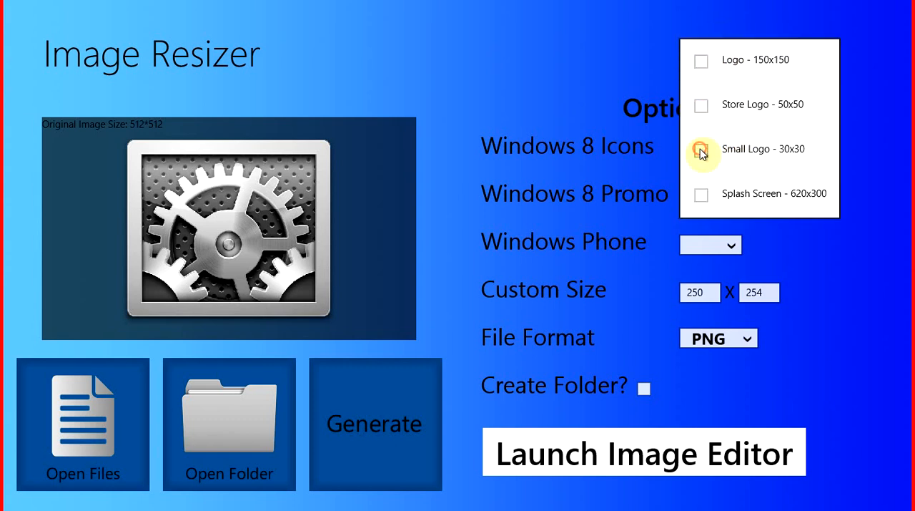
{"action": "left_click", "coordinate": [701, 150]}
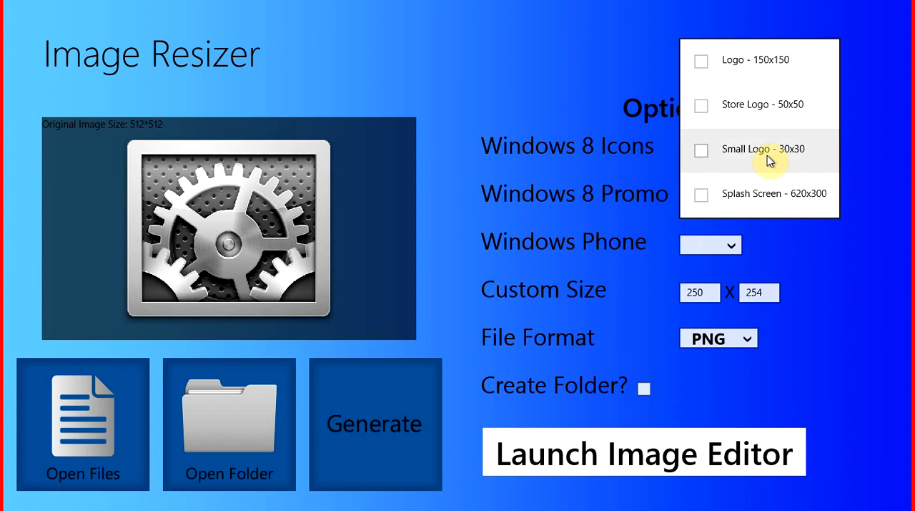
{"action": "mouse_move", "coordinate": [732, 97]}
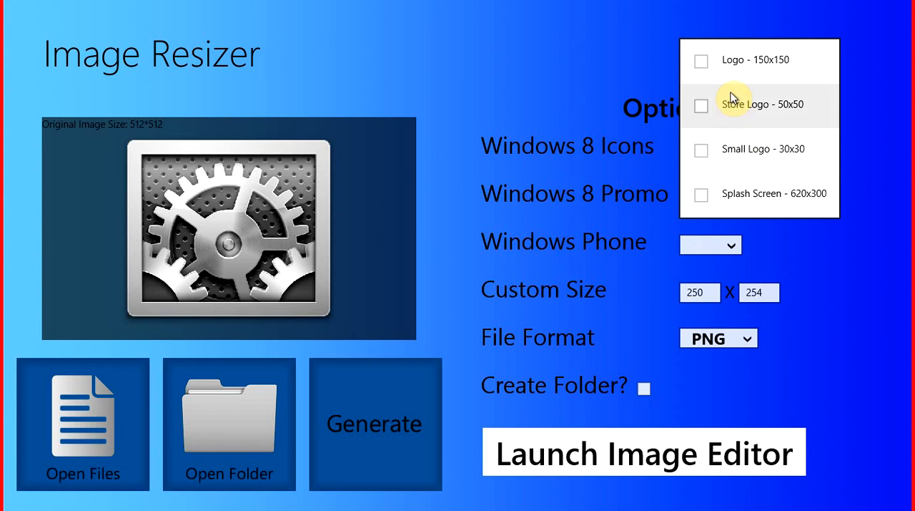
{"action": "mouse_move", "coordinate": [737, 78]}
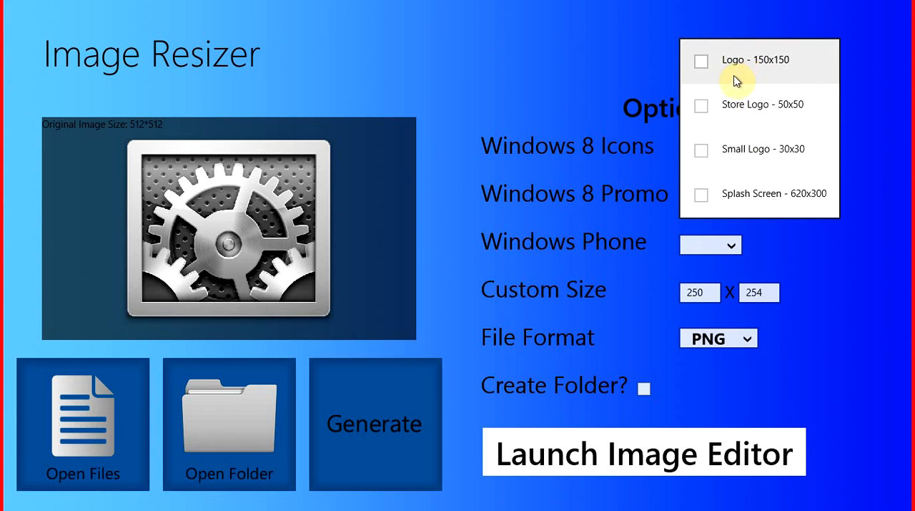
{"action": "mouse_move", "coordinate": [737, 160]}
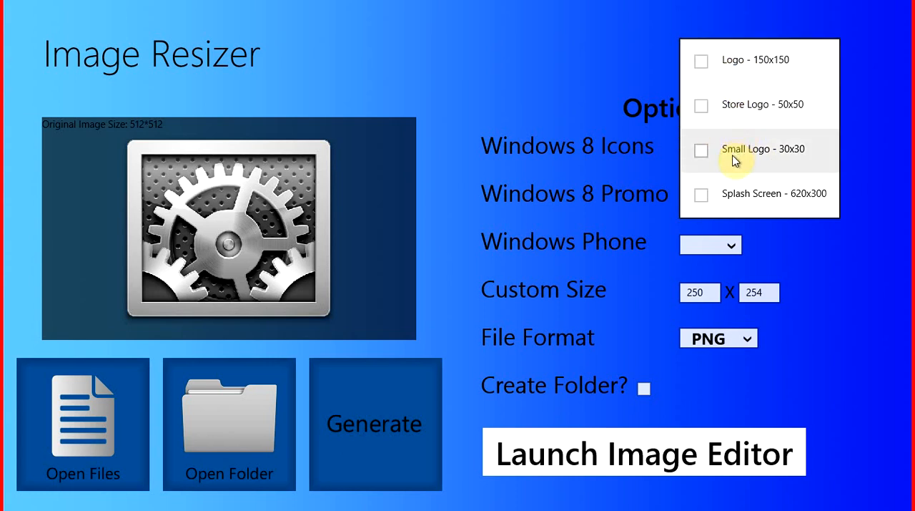
{"action": "mouse_move", "coordinate": [598, 111]}
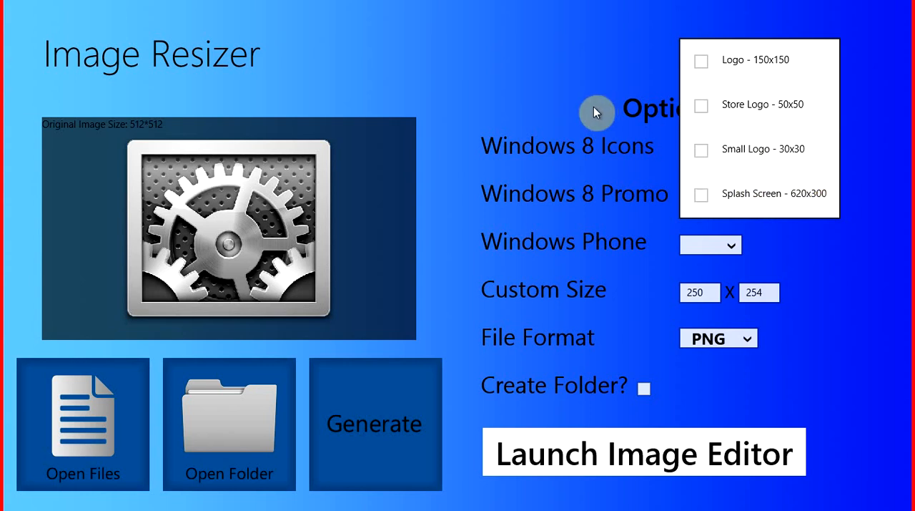
{"action": "mouse_move", "coordinate": [632, 172]}
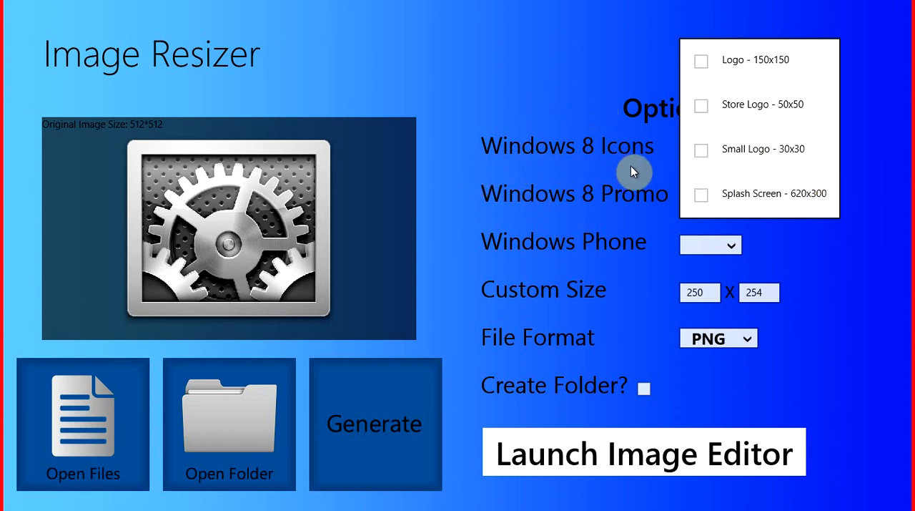
{"action": "mouse_move", "coordinate": [707, 172]}
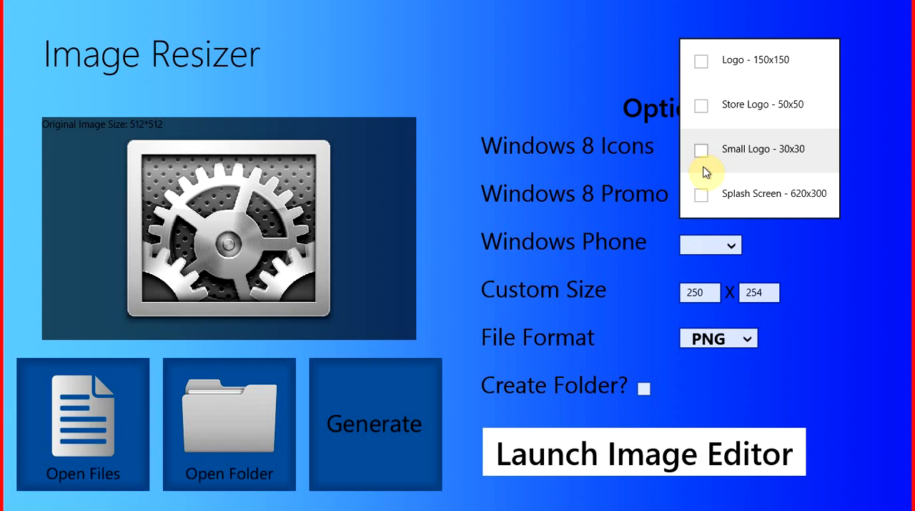
{"action": "mouse_move", "coordinate": [704, 139]}
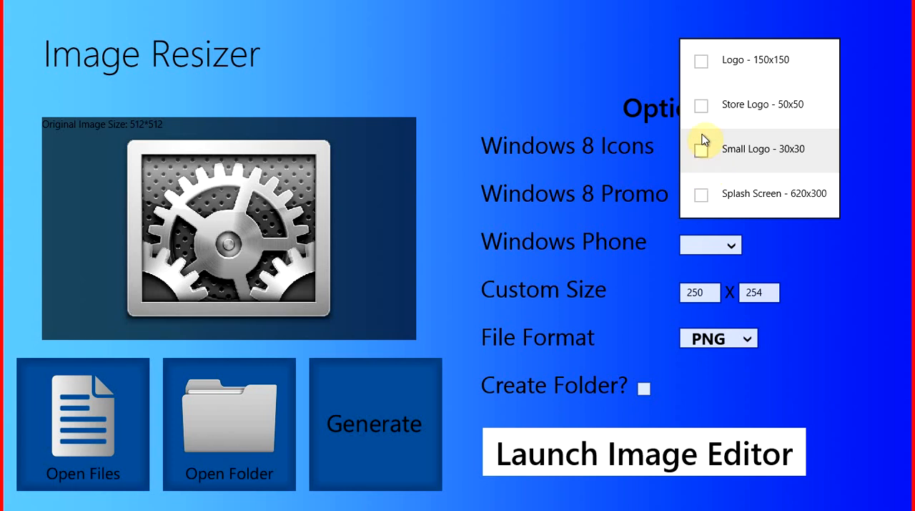
{"action": "mouse_move", "coordinate": [728, 71]}
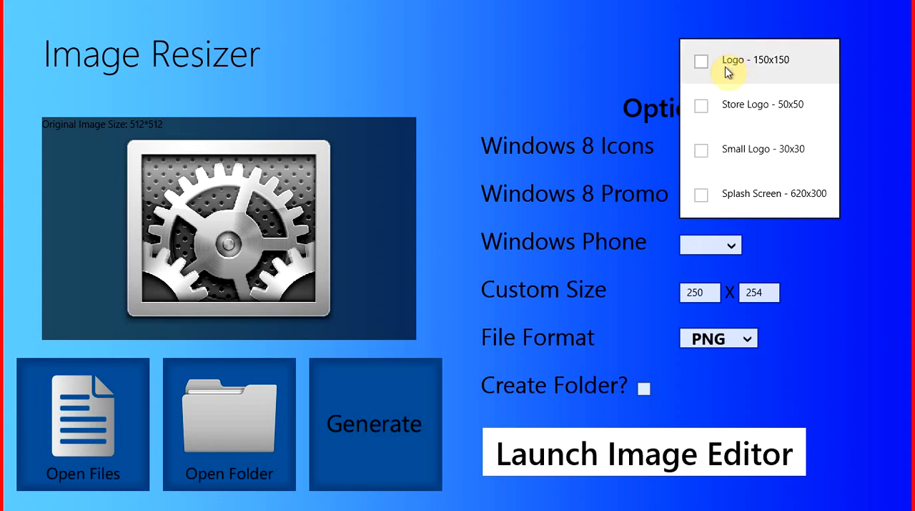
{"action": "mouse_move", "coordinate": [741, 193]}
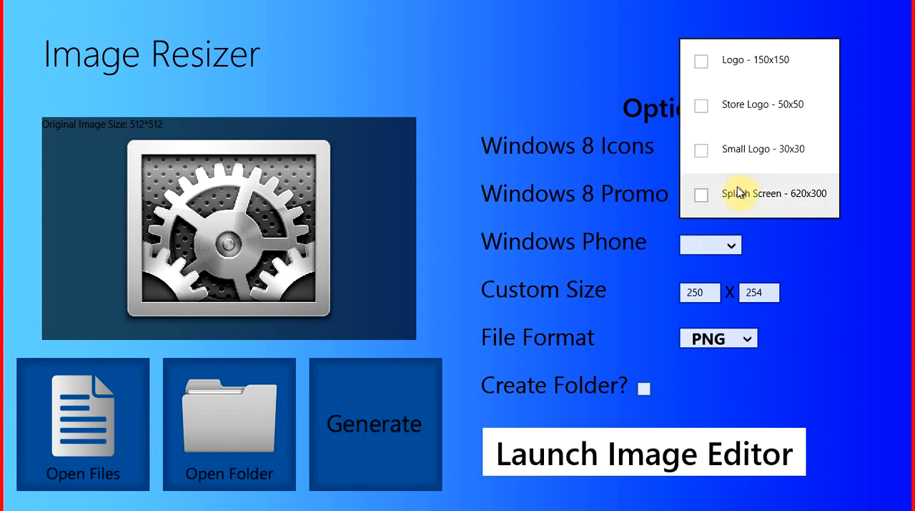
{"action": "mouse_move", "coordinate": [778, 198]}
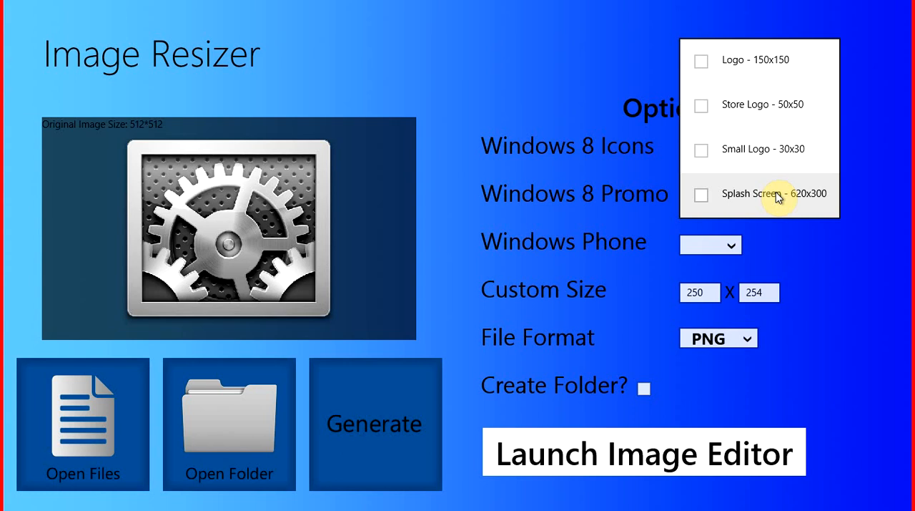
{"action": "mouse_move", "coordinate": [765, 108]}
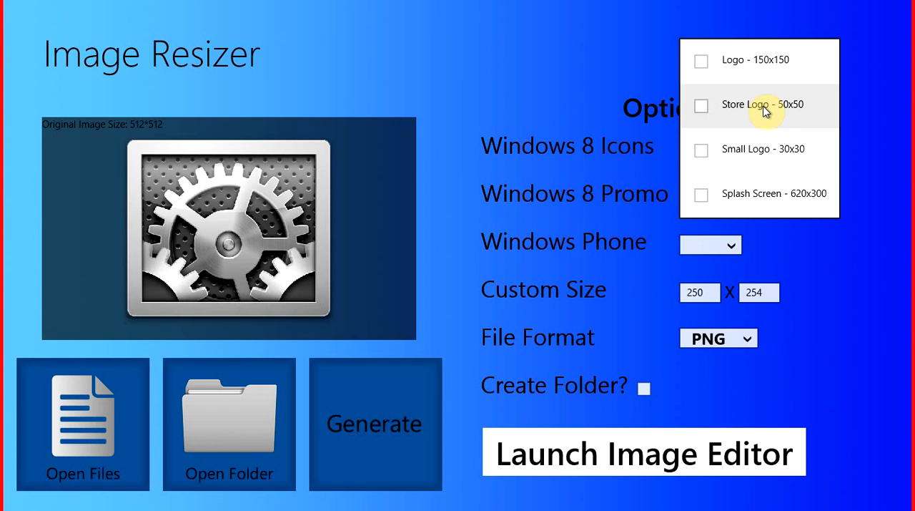
{"action": "mouse_move", "coordinate": [571, 72]}
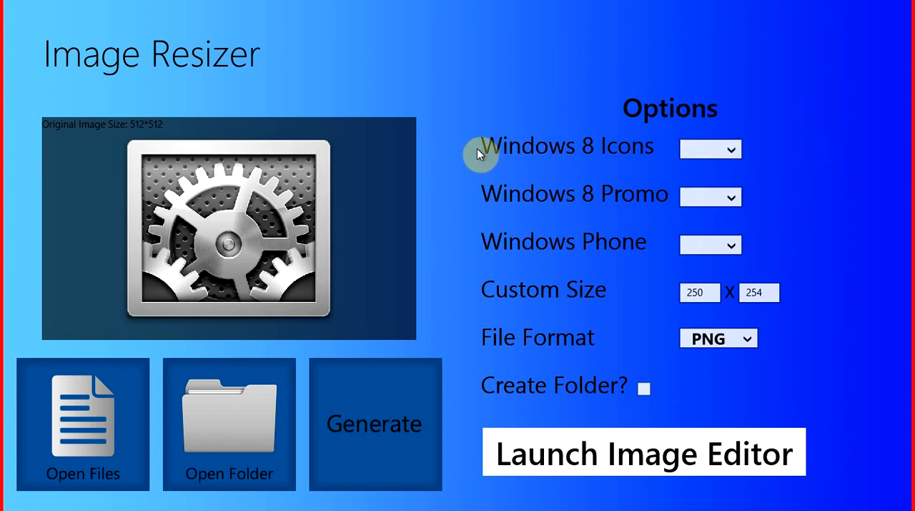
{"action": "mouse_move", "coordinate": [571, 213]}
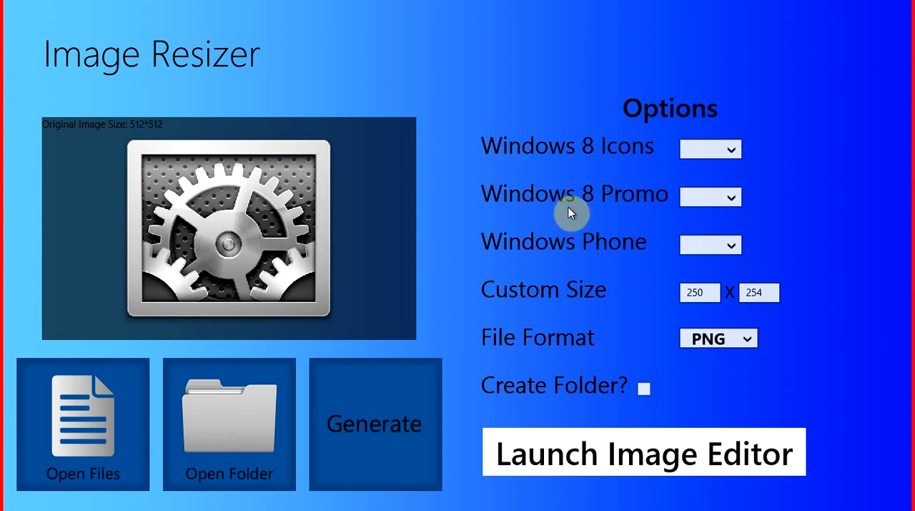
{"action": "mouse_move", "coordinate": [541, 206]}
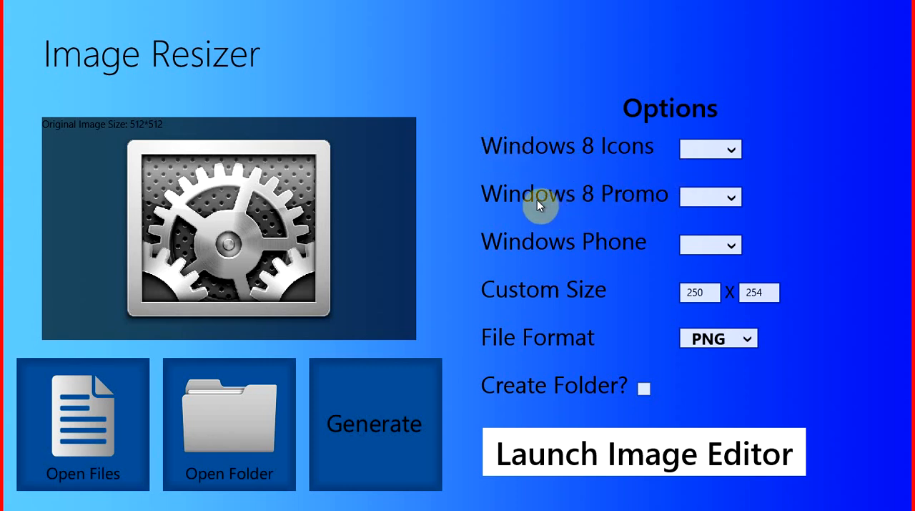
{"action": "left_click", "coordinate": [710, 198]}
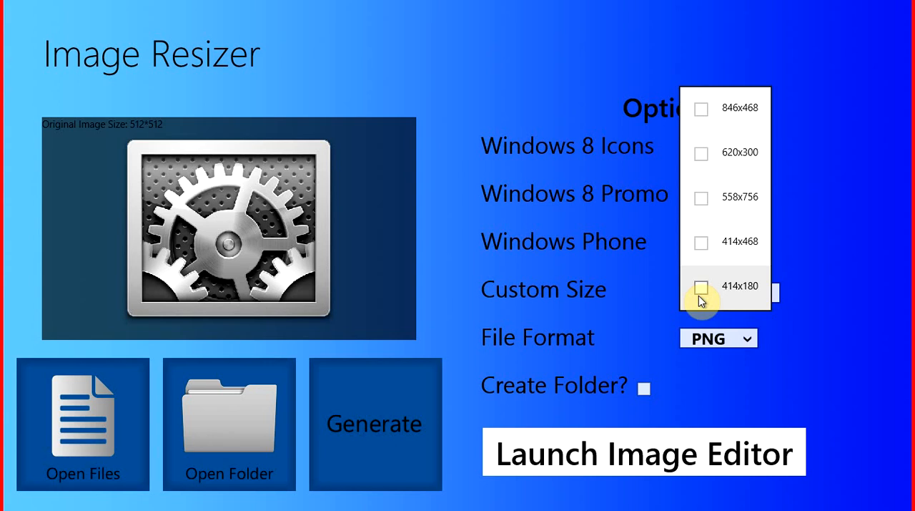
{"action": "mouse_move", "coordinate": [642, 258]}
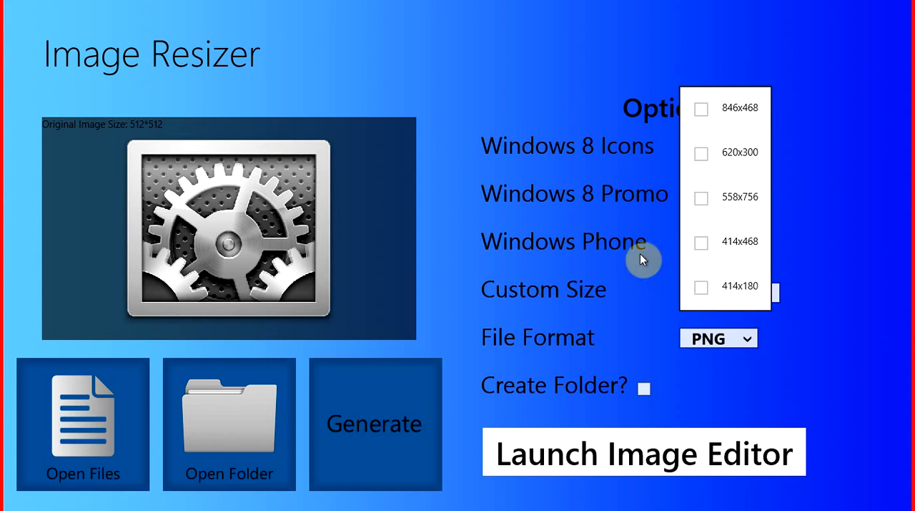
{"action": "mouse_move", "coordinate": [723, 118]}
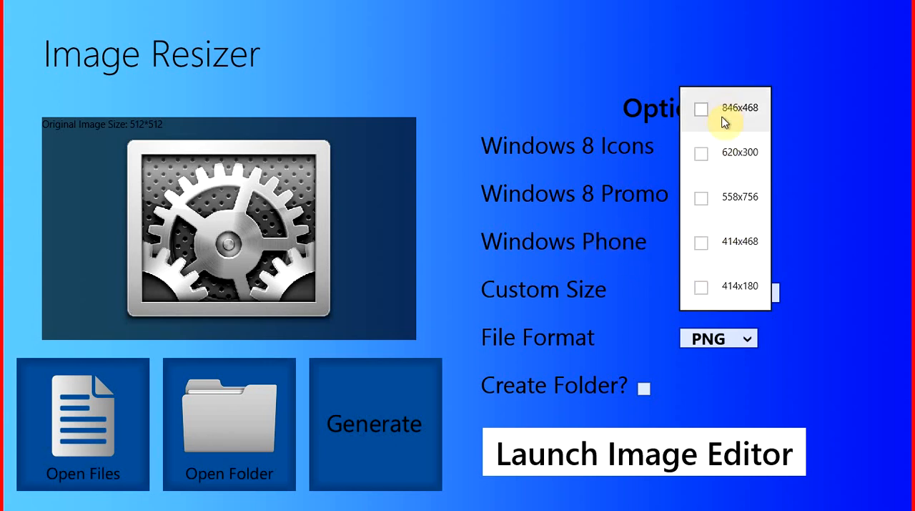
{"action": "mouse_move", "coordinate": [721, 118]}
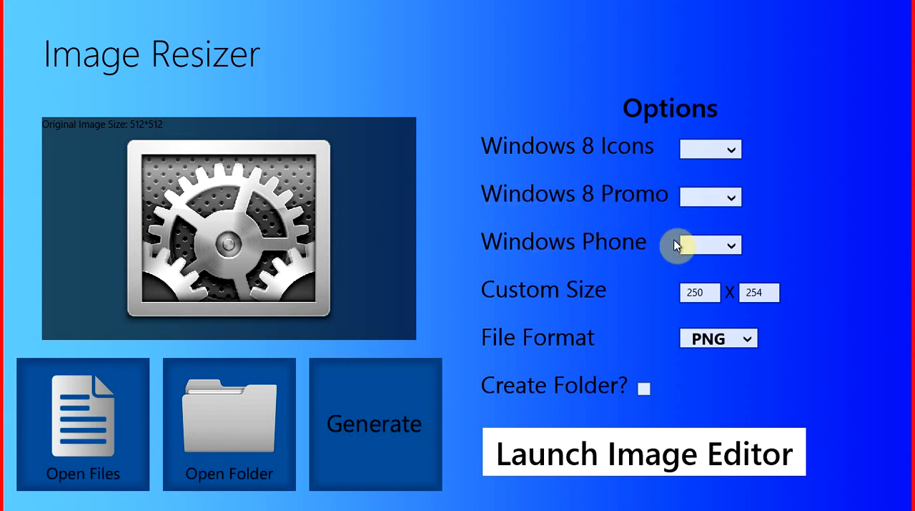
{"action": "left_click", "coordinate": [730, 244]}
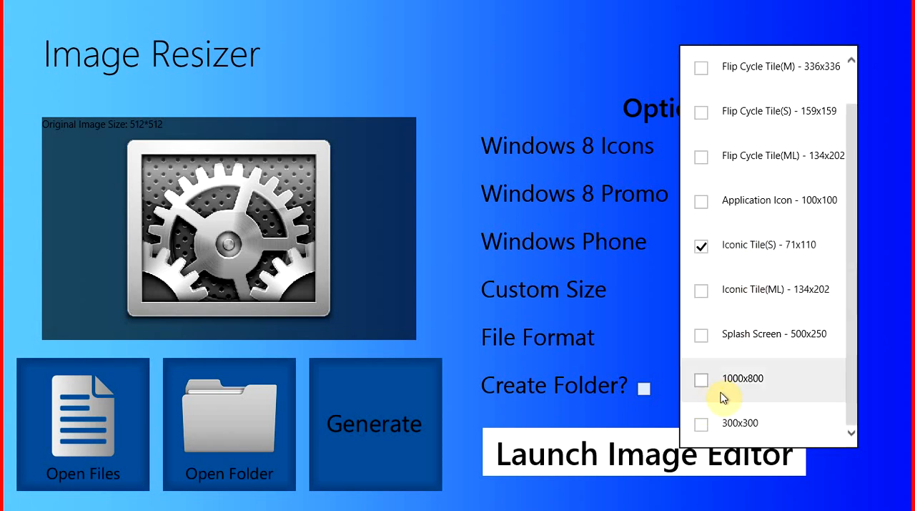
{"action": "mouse_move", "coordinate": [753, 393]}
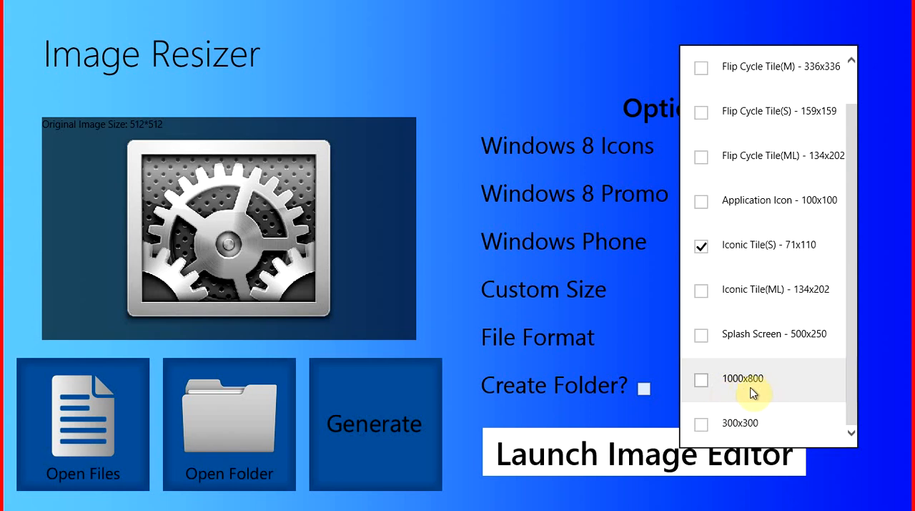
{"action": "mouse_move", "coordinate": [737, 397]}
{"action": "type", "text": "254"}
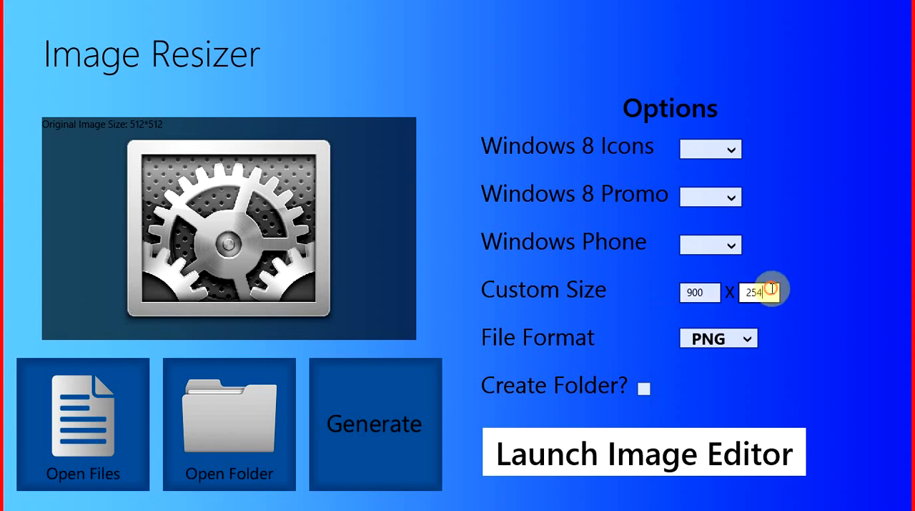
Set the custom size to 900×900 and keep PNG as the output format
{"action": "left_click", "coordinate": [718, 337]}
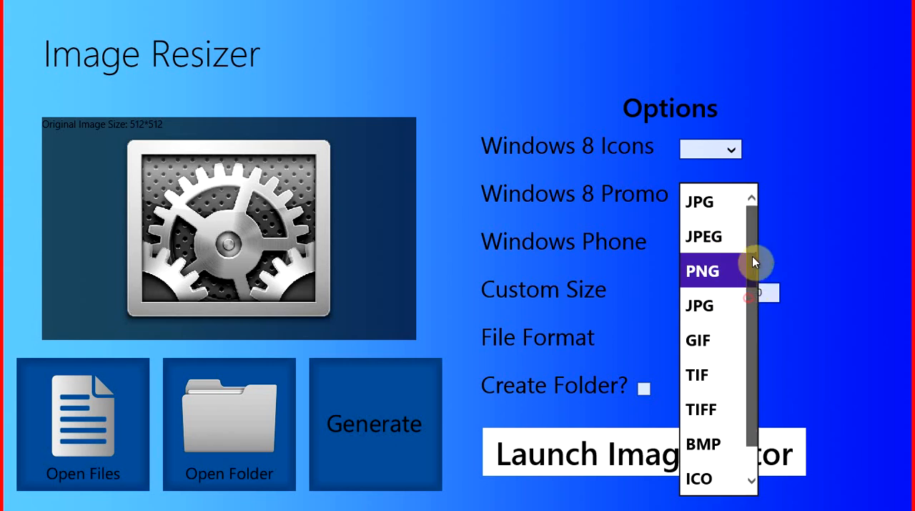
{"action": "mouse_move", "coordinate": [758, 238]}
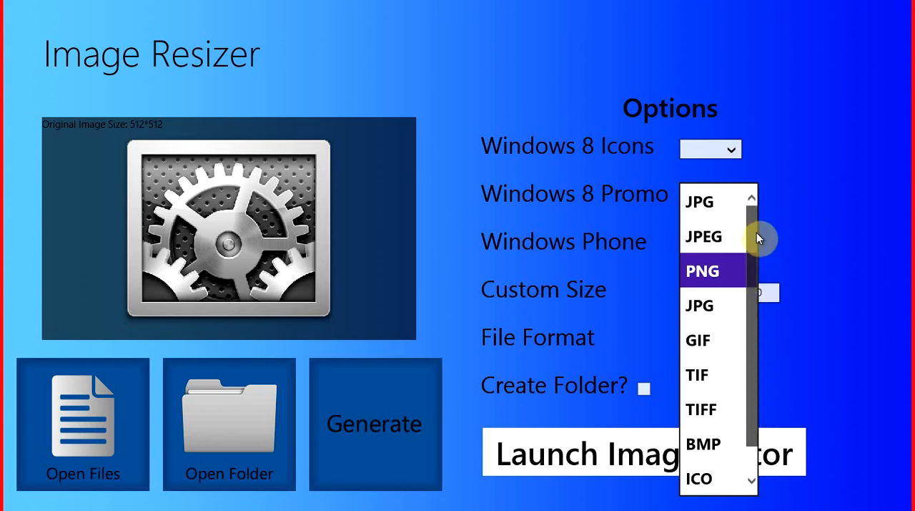
{"action": "left_click", "coordinate": [703, 271]}
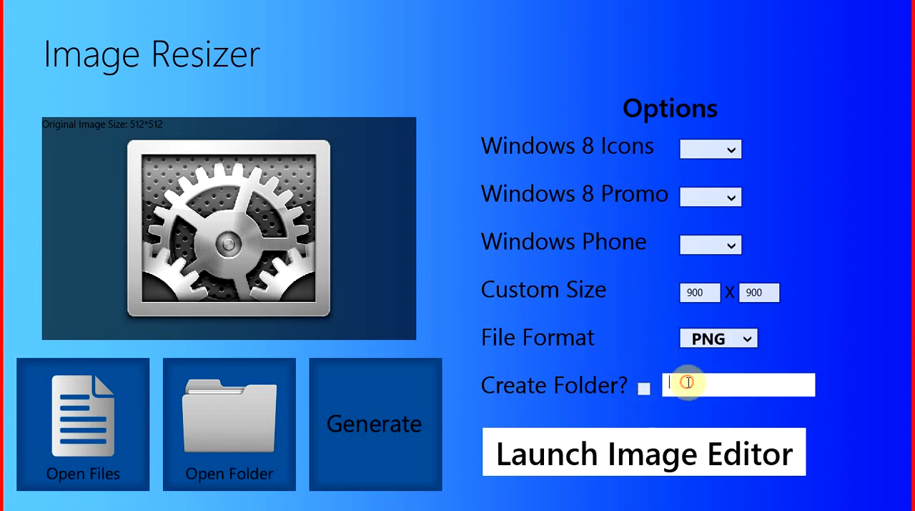
Name the output folder to be created 'AB'
{"action": "type", "text": "AB"}
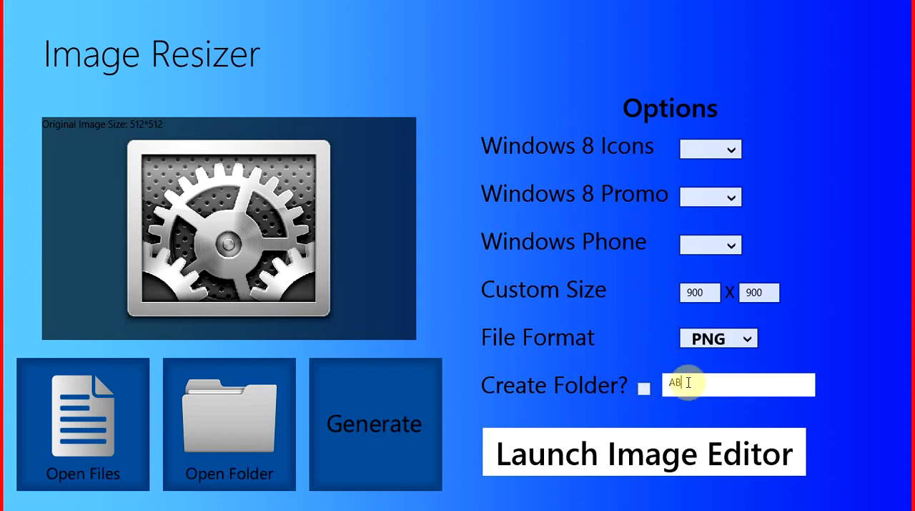
{"action": "left_click", "coordinate": [643, 389]}
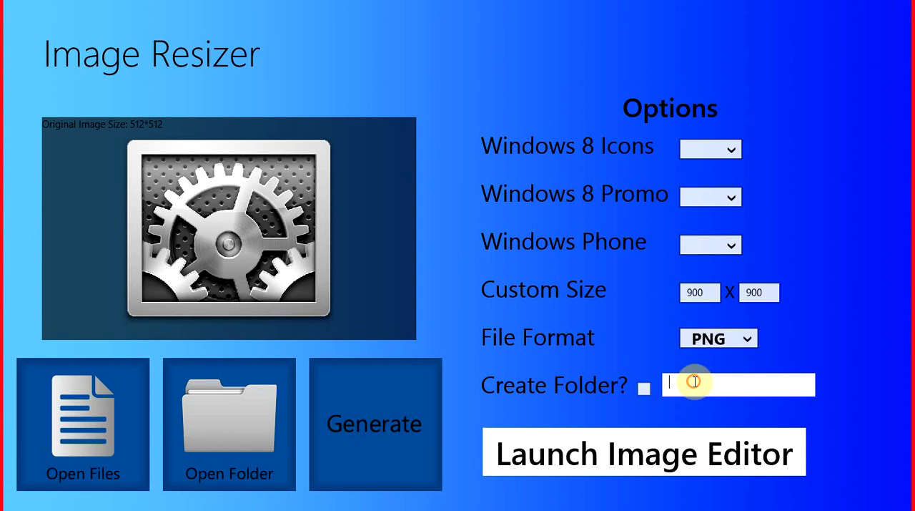
{"action": "type", "text": "AB"}
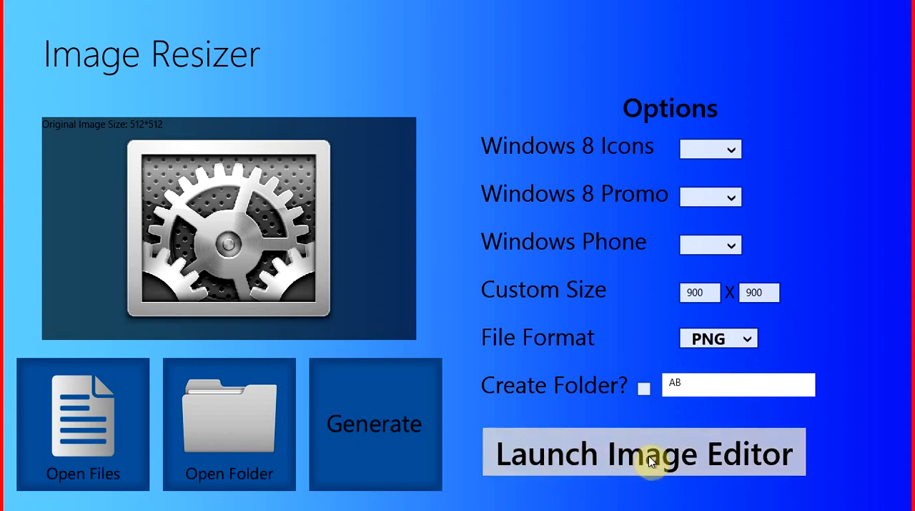
Attempt to launch the image editor and dismiss the 'Cannot edit multiple Files' warning
{"action": "left_click", "coordinate": [643, 452]}
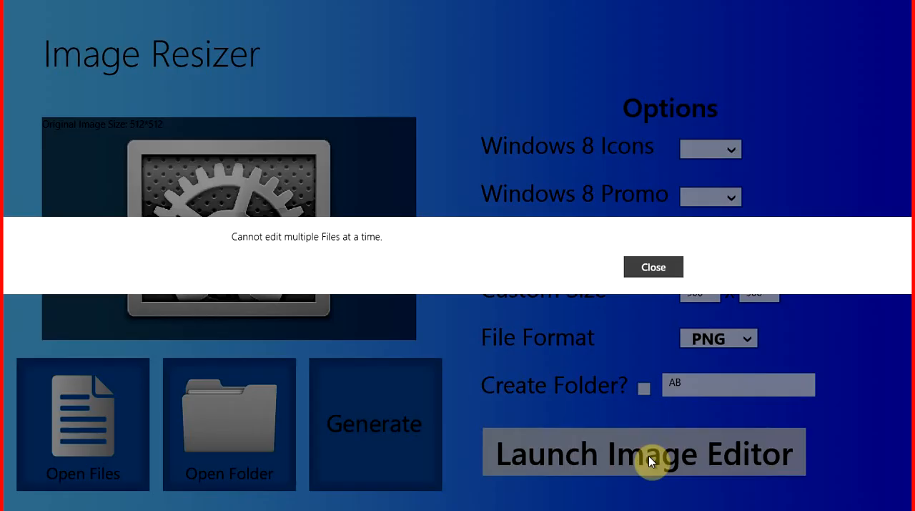
{"action": "left_click", "coordinate": [652, 266]}
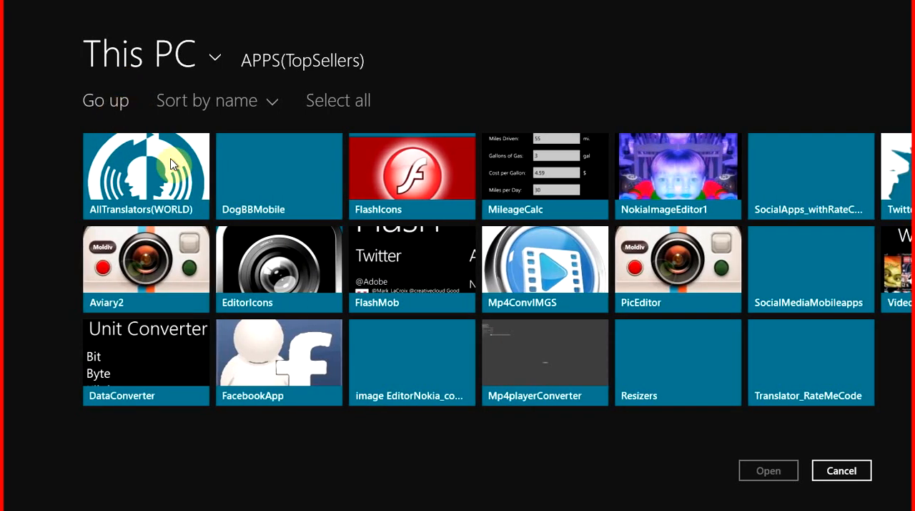
Load the single photo of two people from the Desktop into Image Resizer
{"action": "left_click", "coordinate": [106, 100]}
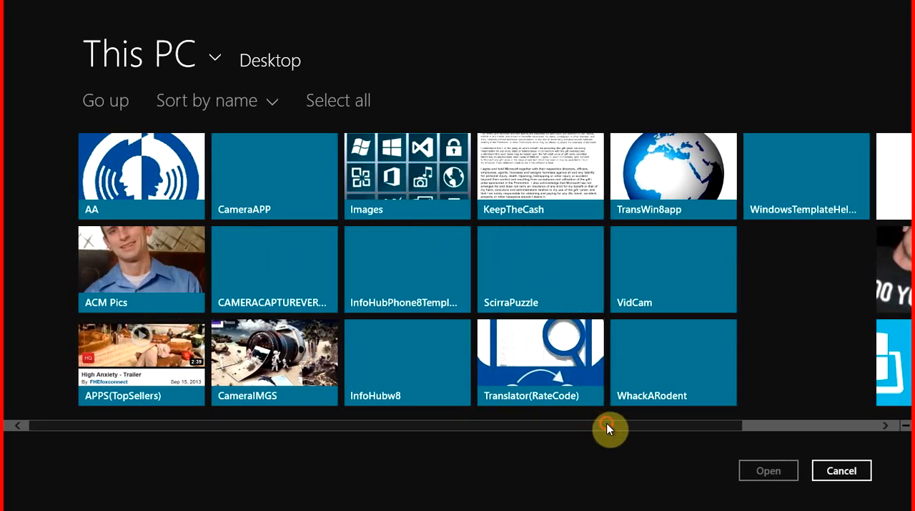
{"action": "left_click", "coordinate": [338, 100]}
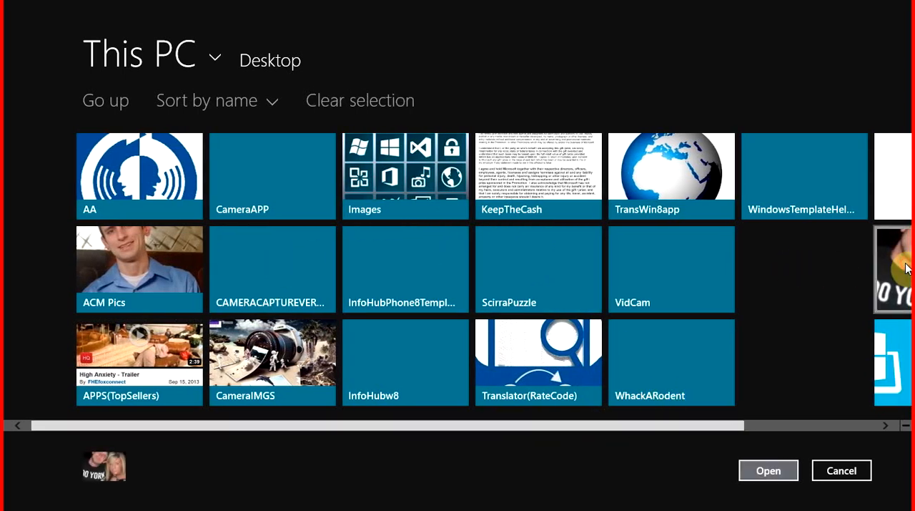
{"action": "left_click", "coordinate": [768, 469]}
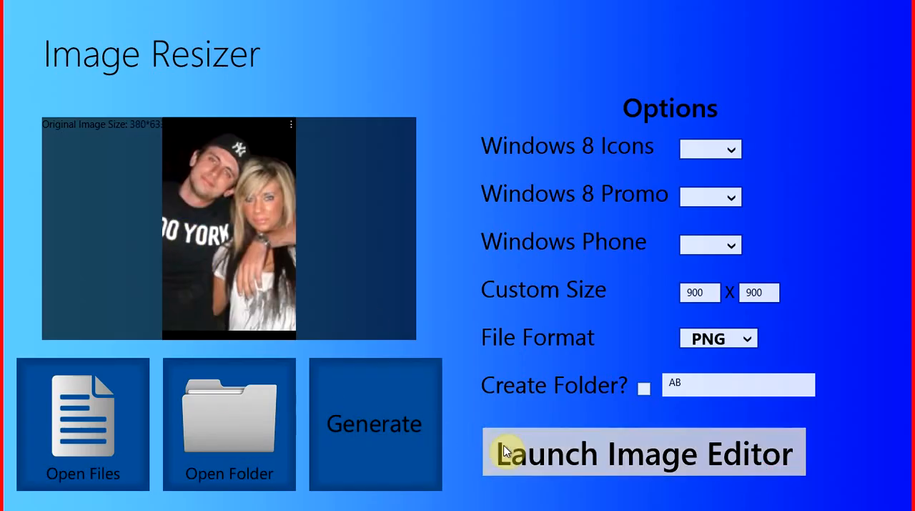
Open the photo of two people in the Photo Editor and select the Enhance tools
{"action": "left_click", "coordinate": [643, 452]}
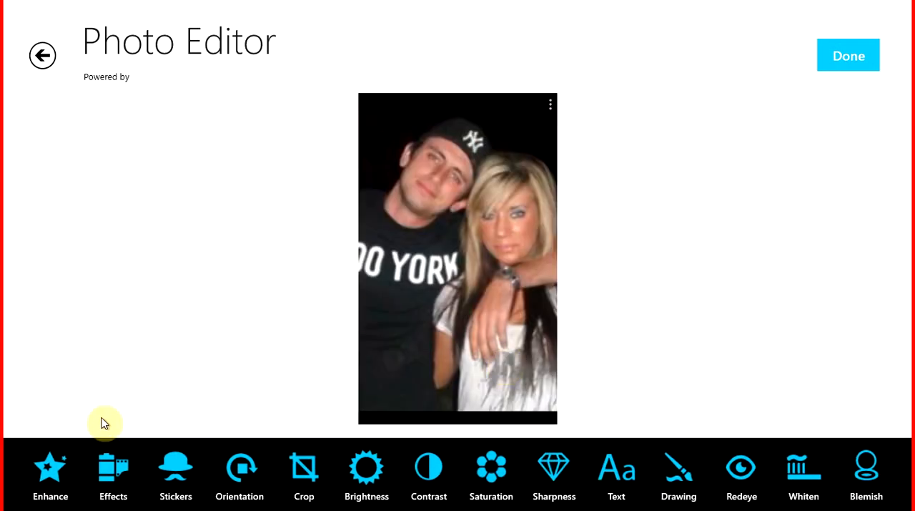
{"action": "mouse_move", "coordinate": [240, 429]}
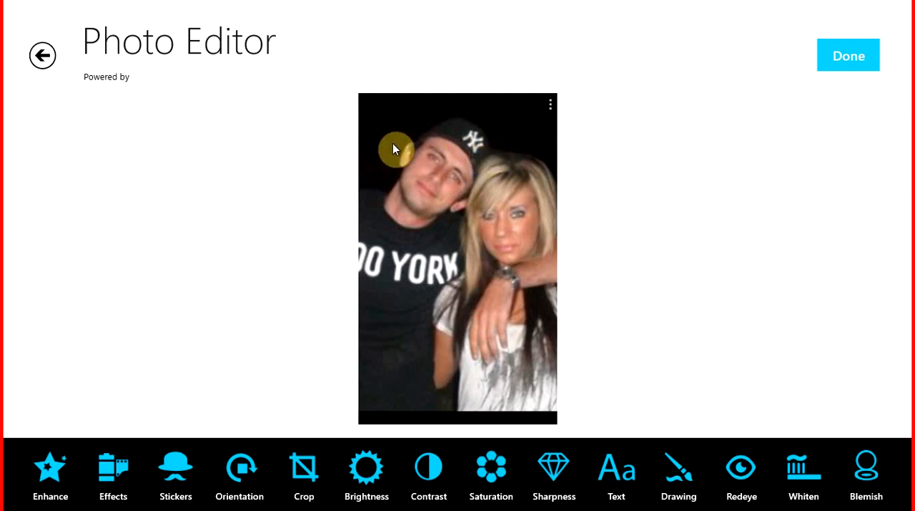
{"action": "mouse_move", "coordinate": [307, 87]}
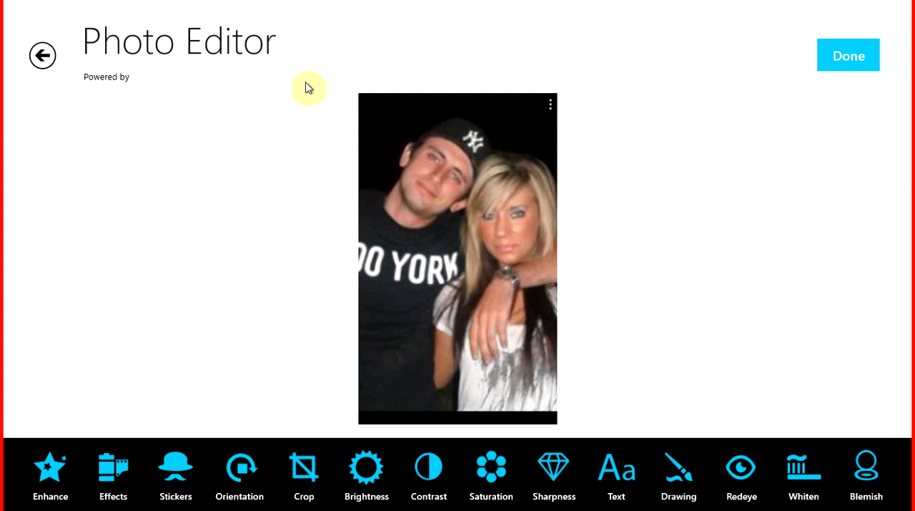
{"action": "mouse_move", "coordinate": [436, 435]}
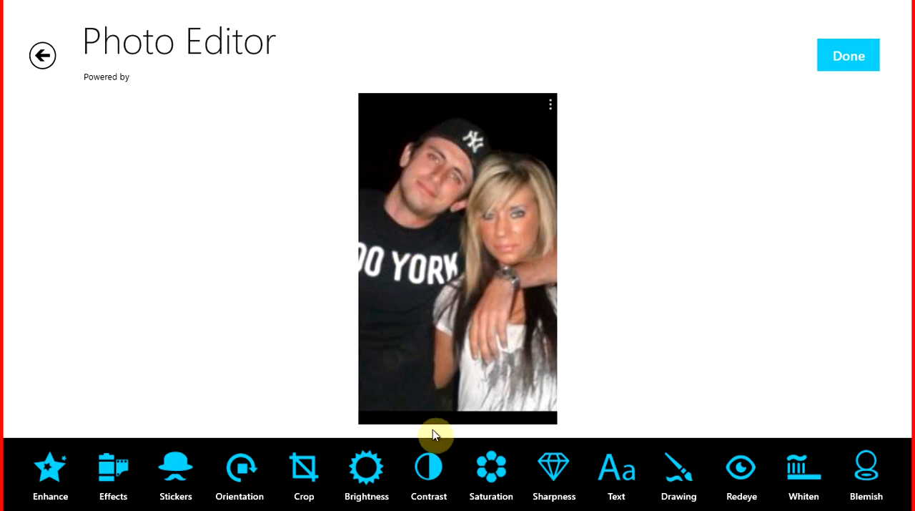
{"action": "mouse_move", "coordinate": [492, 386]}
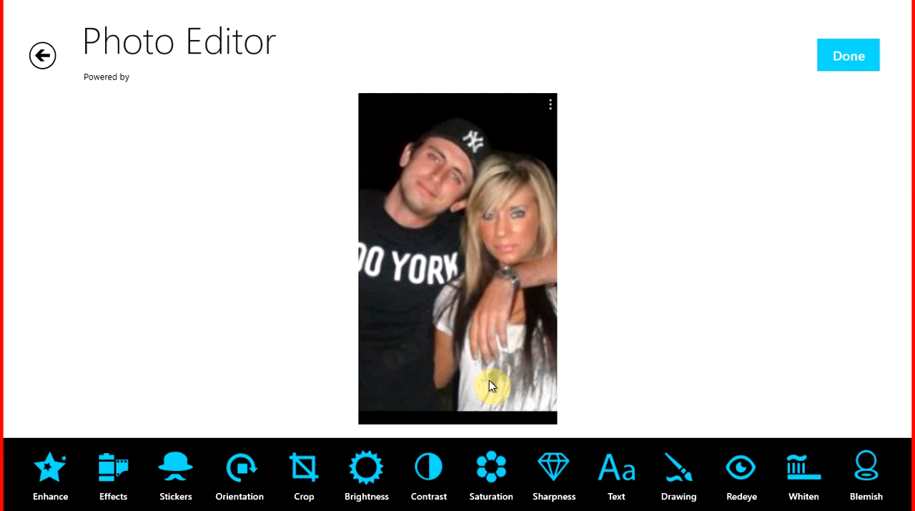
{"action": "mouse_move", "coordinate": [520, 294]}
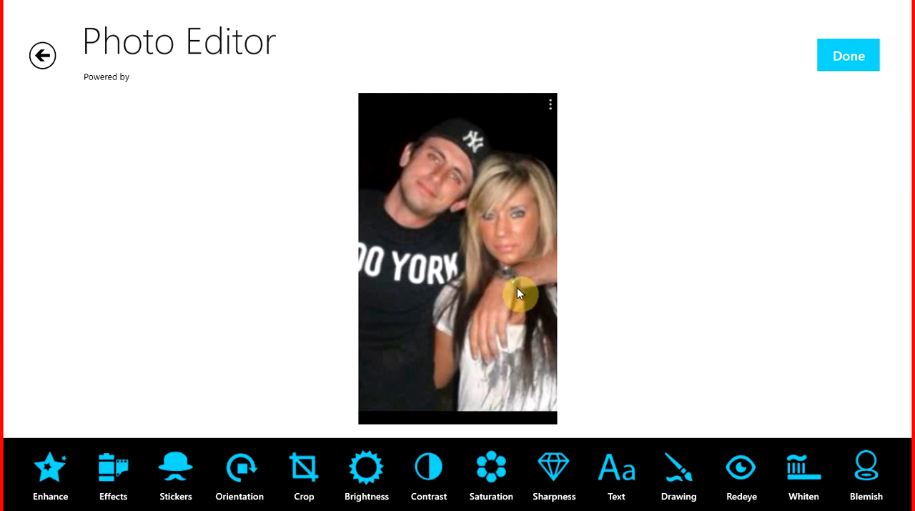
{"action": "mouse_move", "coordinate": [193, 183]}
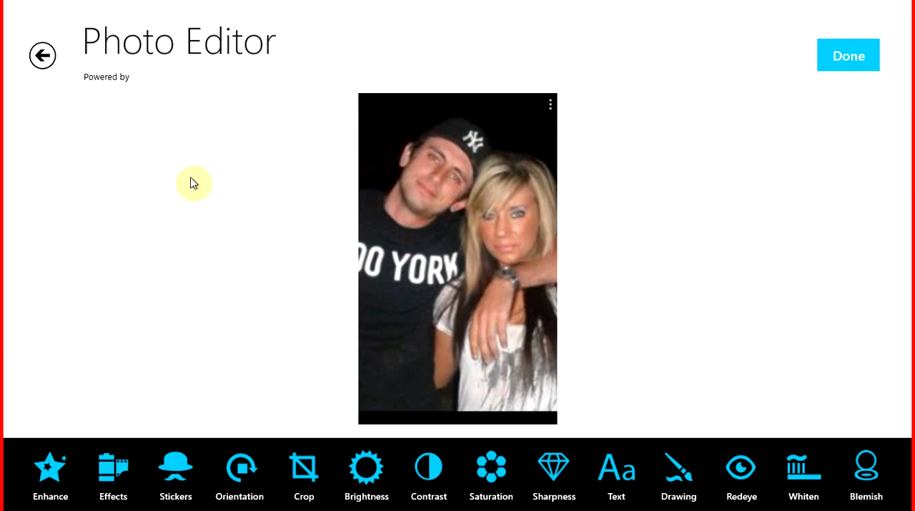
{"action": "mouse_move", "coordinate": [8, 432]}
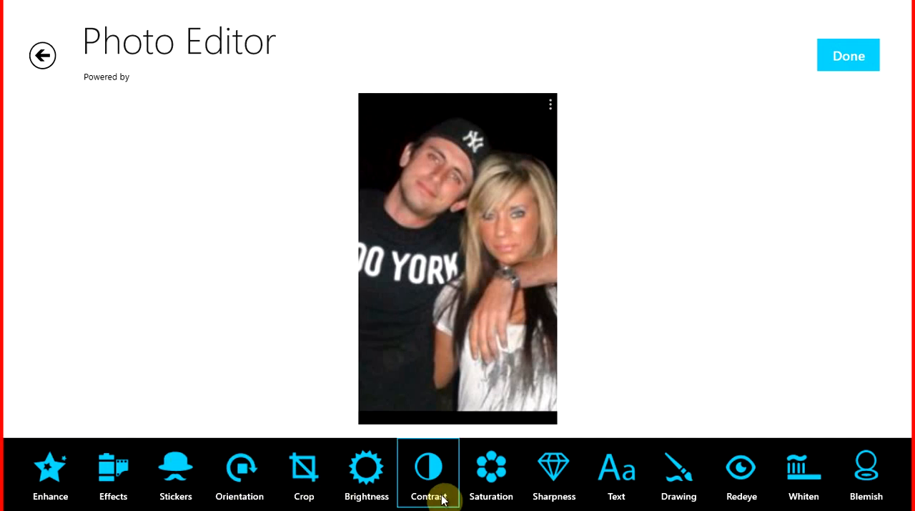
{"action": "mouse_move", "coordinate": [838, 333]}
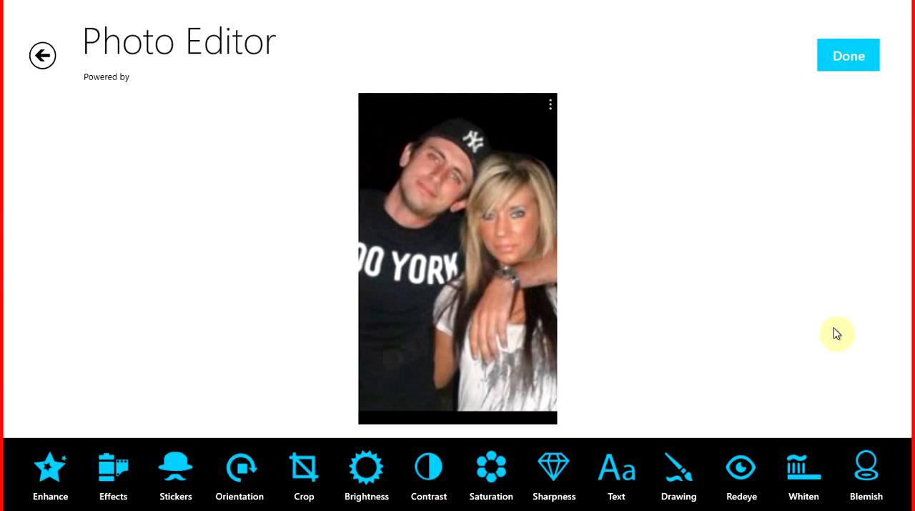
{"action": "mouse_move", "coordinate": [756, 303]}
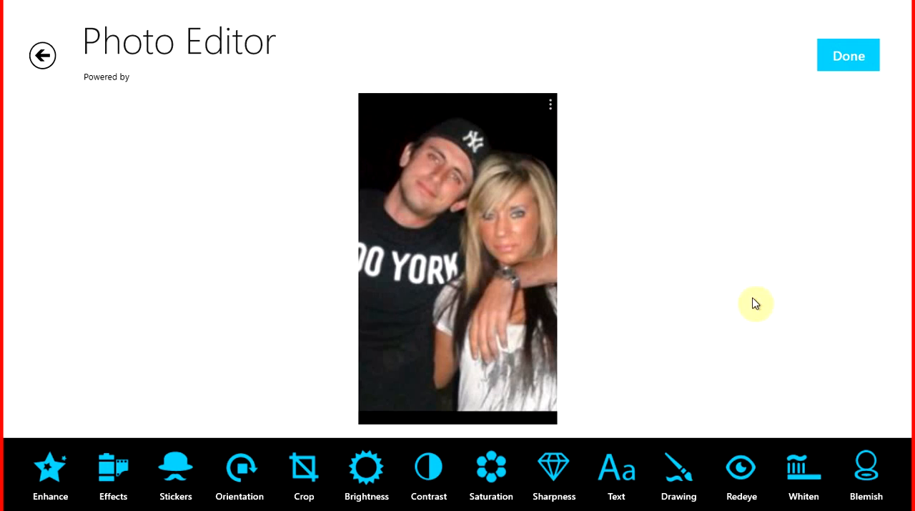
{"action": "mouse_move", "coordinate": [274, 289]}
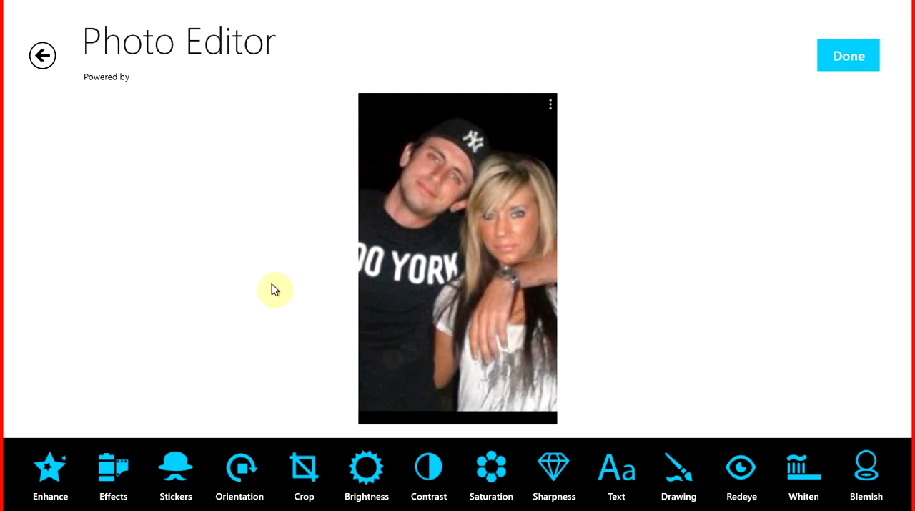
{"action": "mouse_move", "coordinate": [13, 459]}
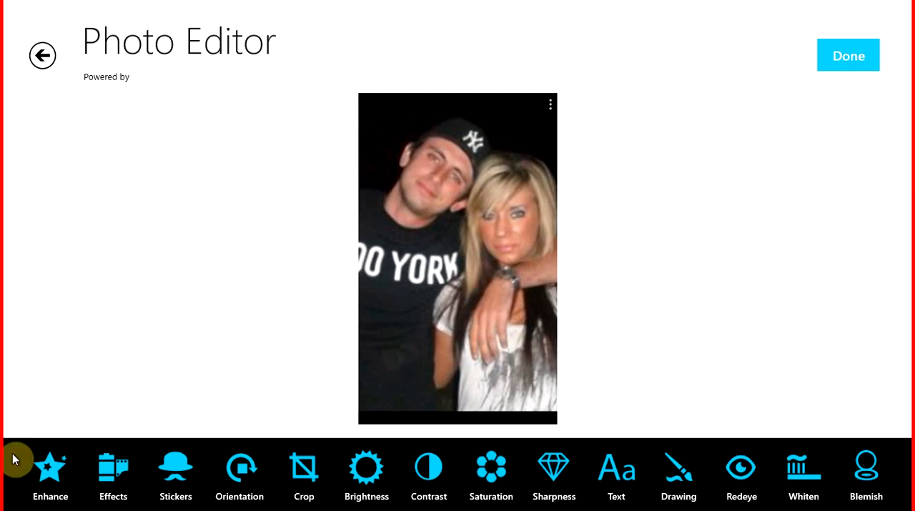
{"action": "left_click", "coordinate": [50, 469]}
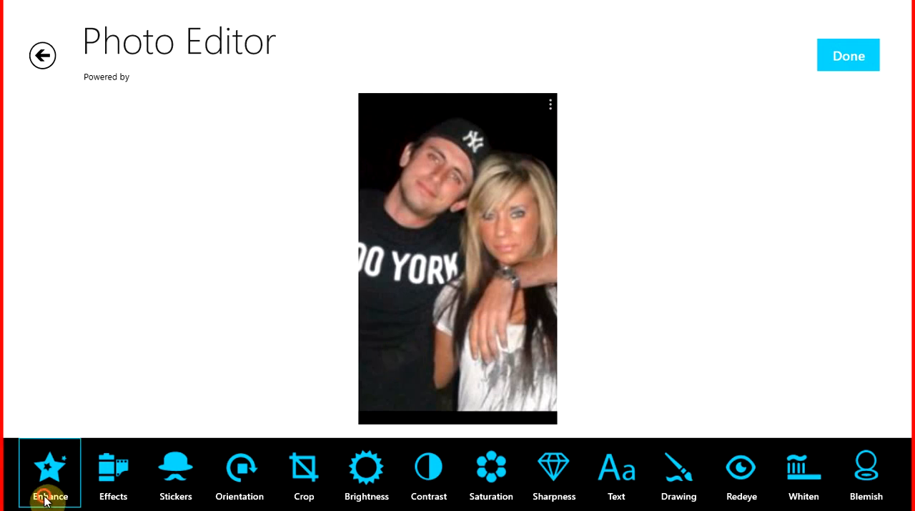
{"action": "left_click", "coordinate": [50, 472]}
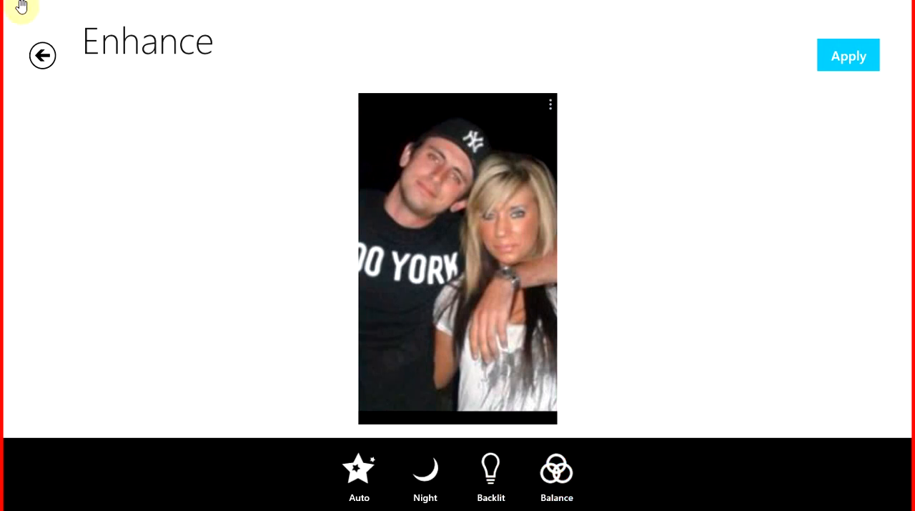
{"action": "left_click", "coordinate": [42, 55]}
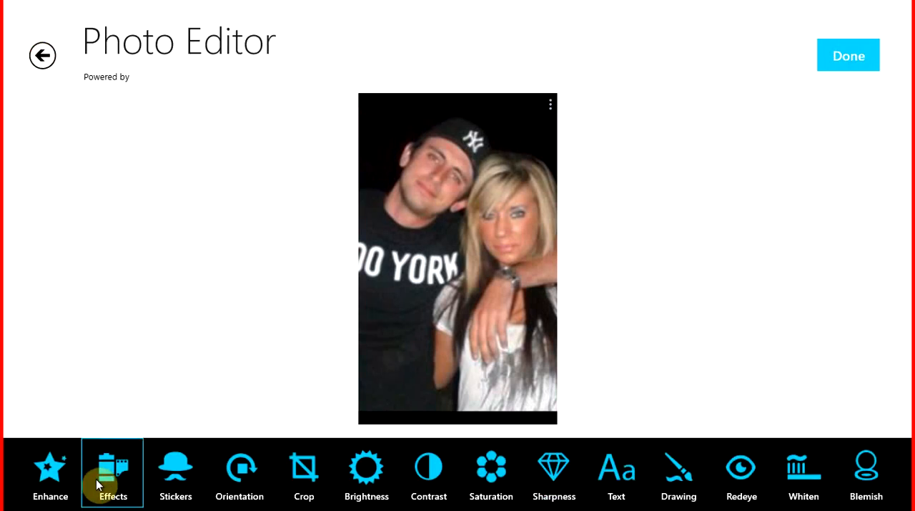
{"action": "left_click", "coordinate": [111, 472]}
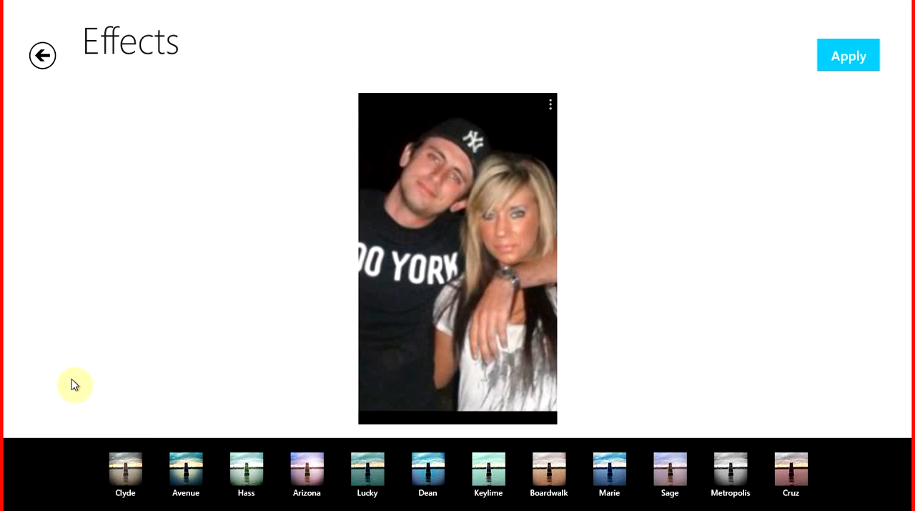
{"action": "mouse_move", "coordinate": [461, 483]}
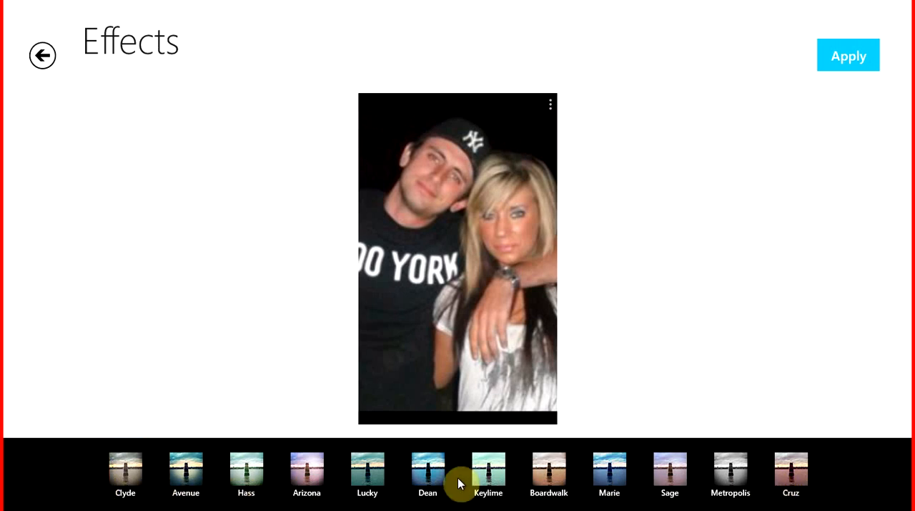
{"action": "mouse_move", "coordinate": [70, 43]}
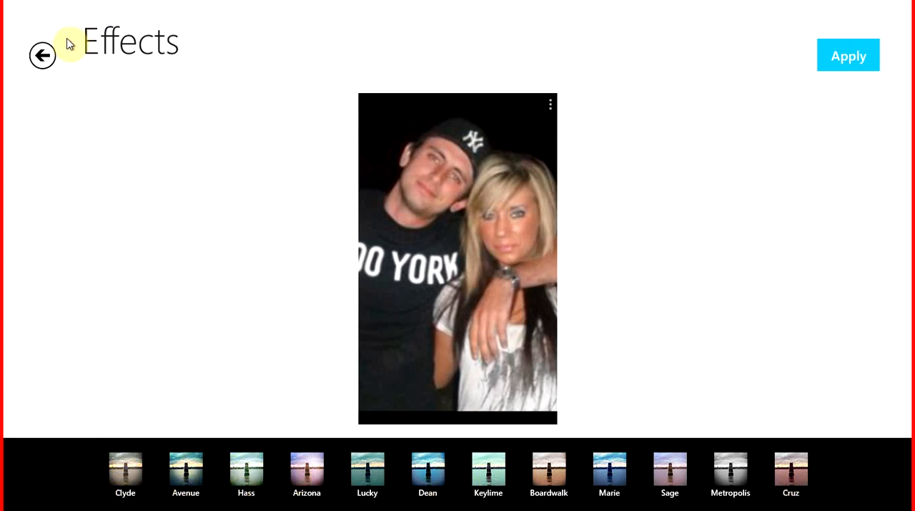
{"action": "left_click", "coordinate": [43, 54]}
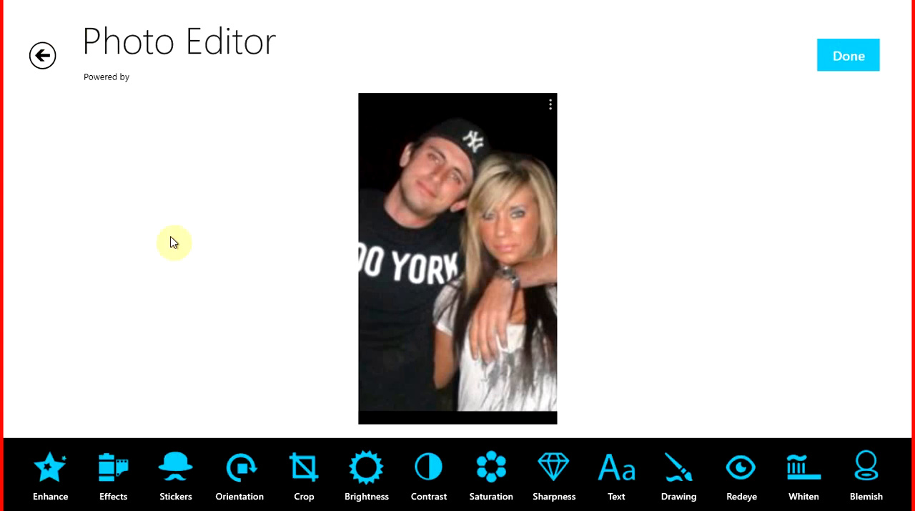
{"action": "left_click", "coordinate": [174, 472]}
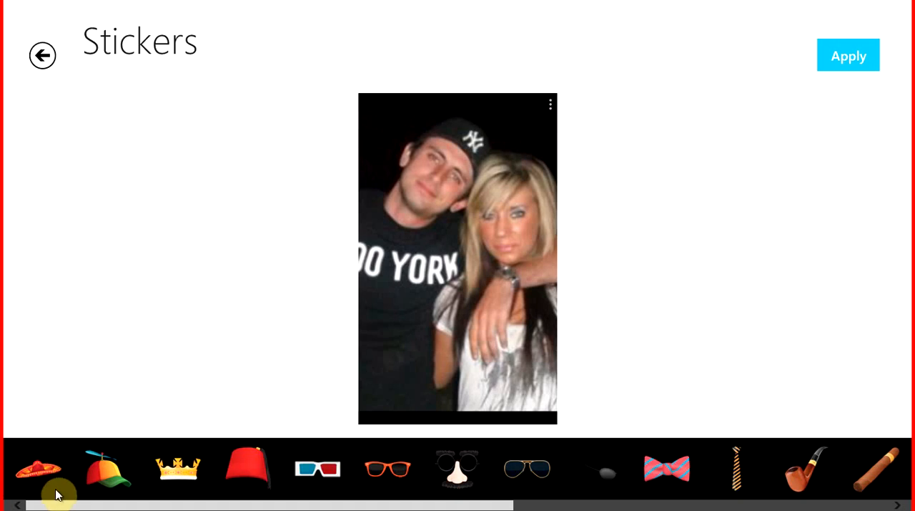
{"action": "scroll", "scroll_direction": "right", "scroll_amount": 3}
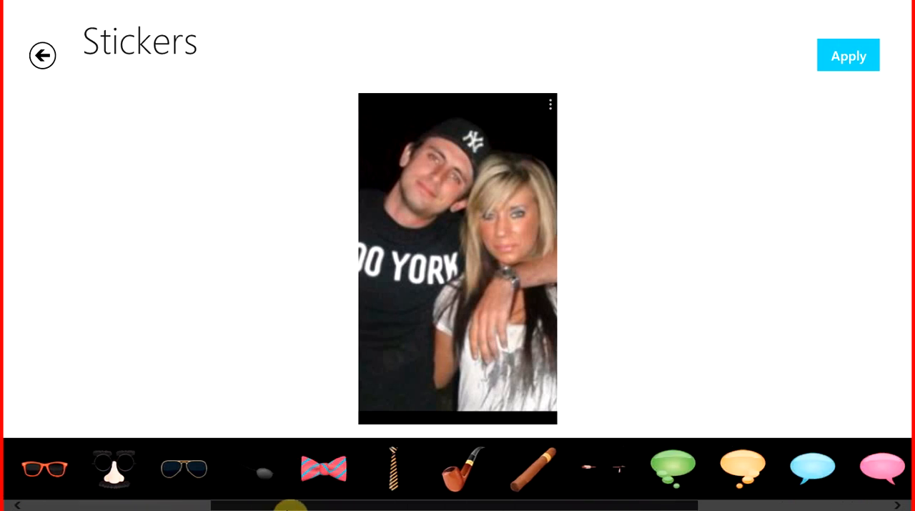
{"action": "scroll", "scroll_direction": "right", "scroll_amount": 3}
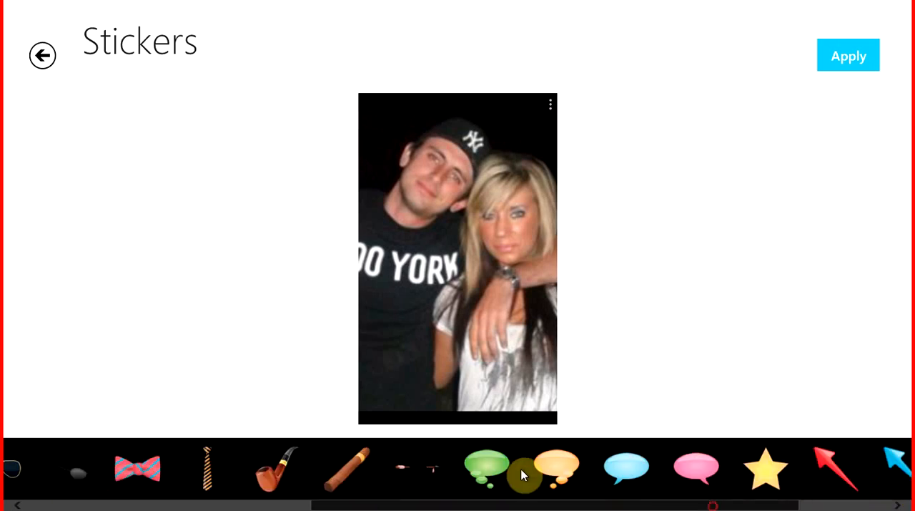
{"action": "scroll", "scroll_direction": "left", "scroll_amount": 3}
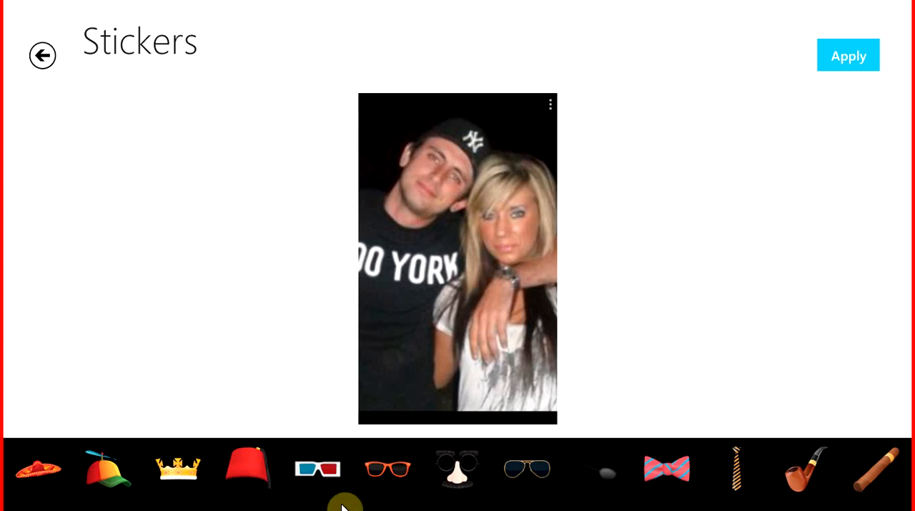
{"action": "mouse_move", "coordinate": [751, 179]}
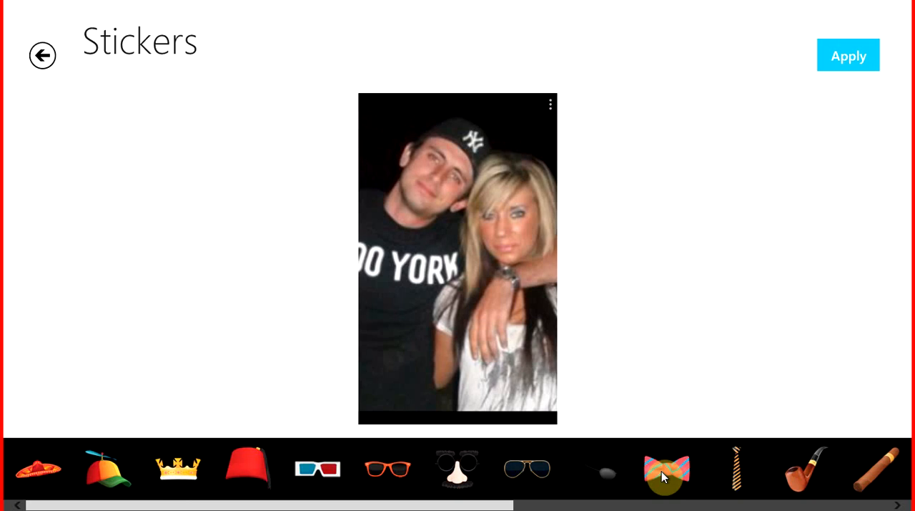
Add a bow tie sticker, moved and enlarged under the man's chin
{"action": "left_click", "coordinate": [666, 469]}
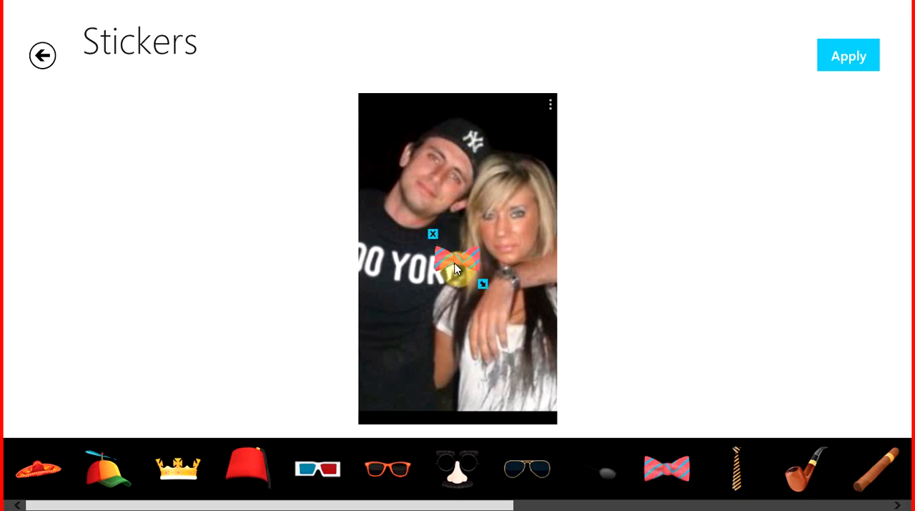
{"action": "left_click_drag", "start_coordinate": [458, 269], "coordinate": [412, 221]}
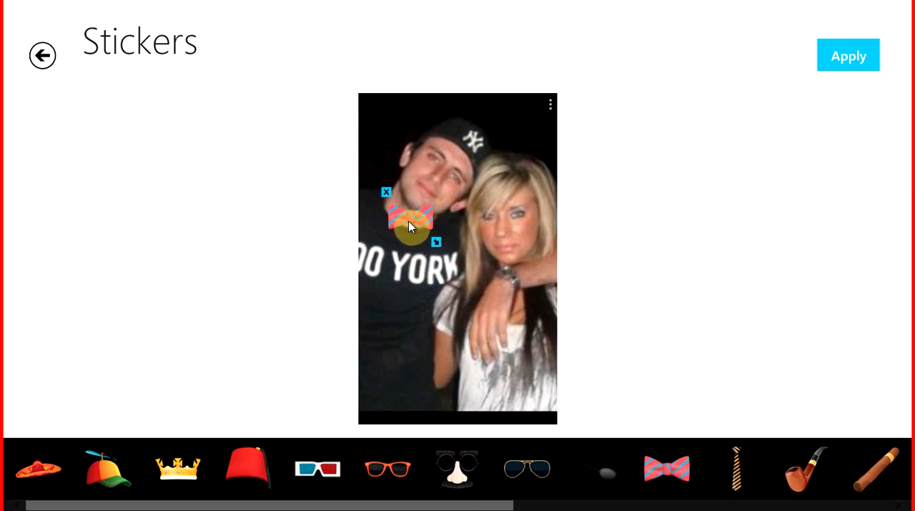
{"action": "left_click_drag", "start_coordinate": [412, 217], "coordinate": [418, 246]}
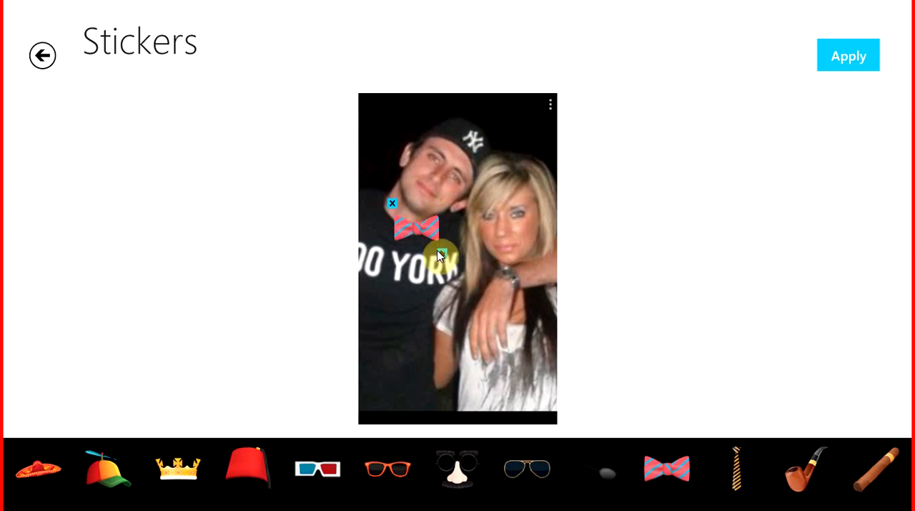
{"action": "left_click_drag", "start_coordinate": [418, 229], "coordinate": [418, 215]}
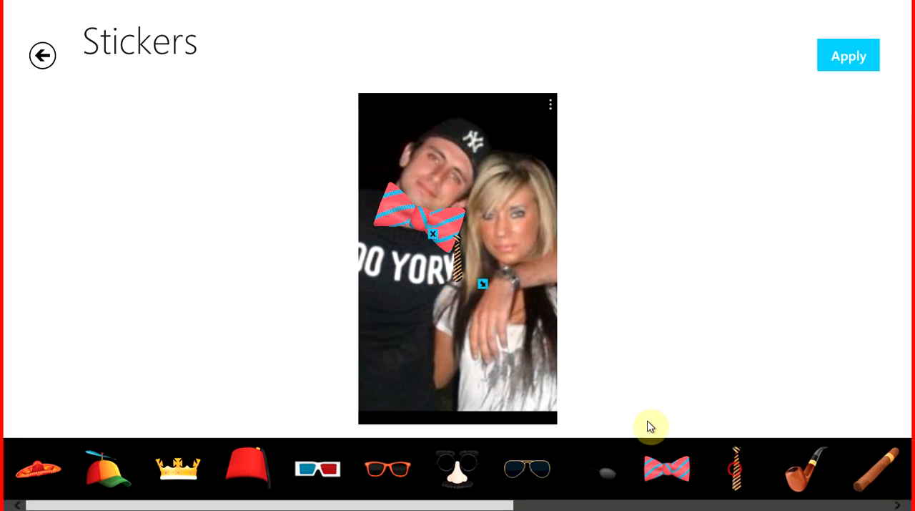
{"action": "mouse_move", "coordinate": [736, 469]}
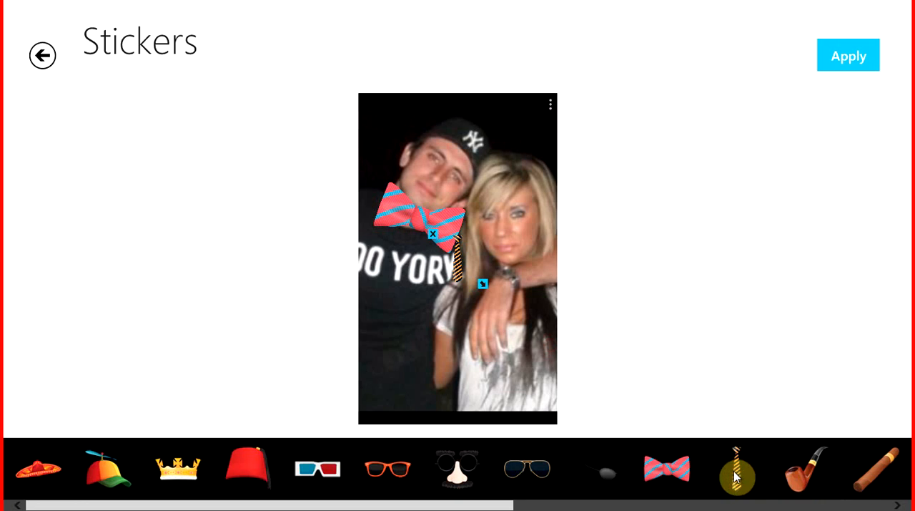
Add a resized tie on the woman's chest and an enlarged pipe at her mouth
{"action": "left_click", "coordinate": [736, 475]}
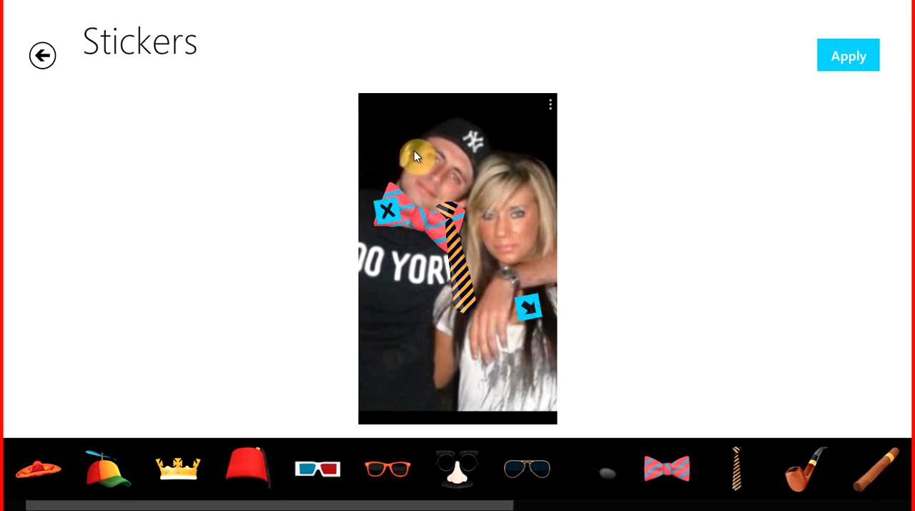
{"action": "left_click_drag", "start_coordinate": [450, 243], "coordinate": [515, 315]}
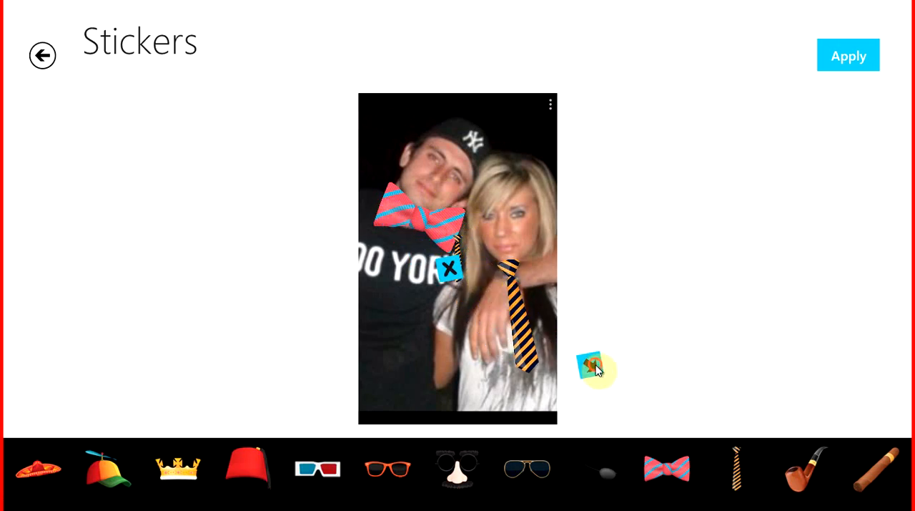
{"action": "left_click_drag", "start_coordinate": [594, 369], "coordinate": [515, 258]}
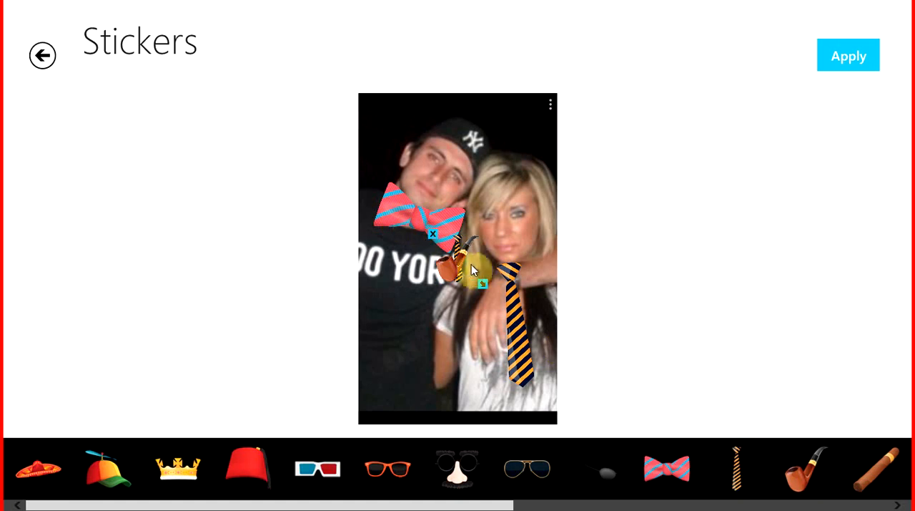
{"action": "left_click_drag", "start_coordinate": [472, 270], "coordinate": [475, 289]}
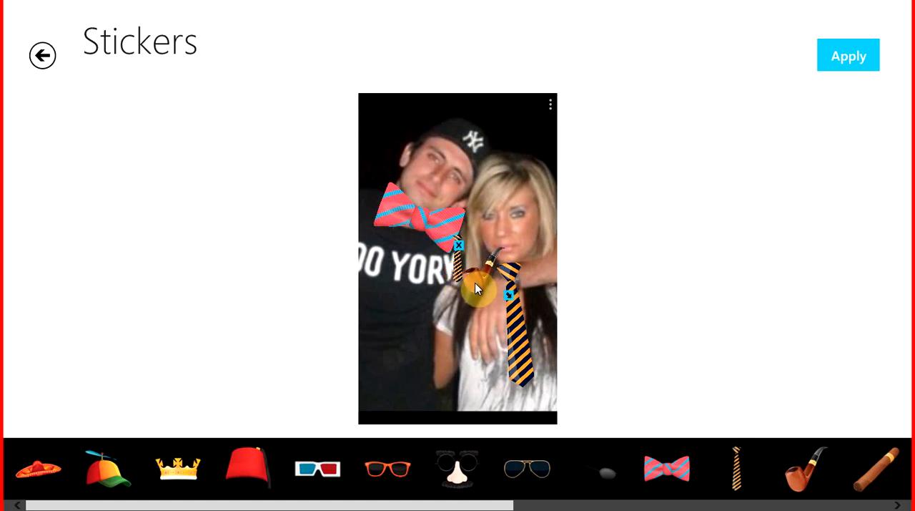
{"action": "left_click_drag", "start_coordinate": [479, 286], "coordinate": [512, 300]}
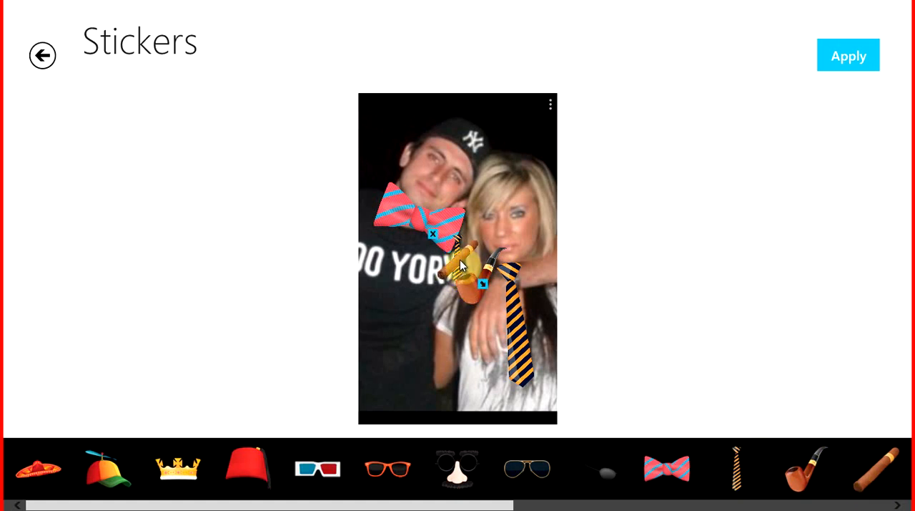
Fit a cigar sticker into the man's mouth, apply the stickers and return to the resizer
{"action": "left_click_drag", "start_coordinate": [472, 265], "coordinate": [407, 211]}
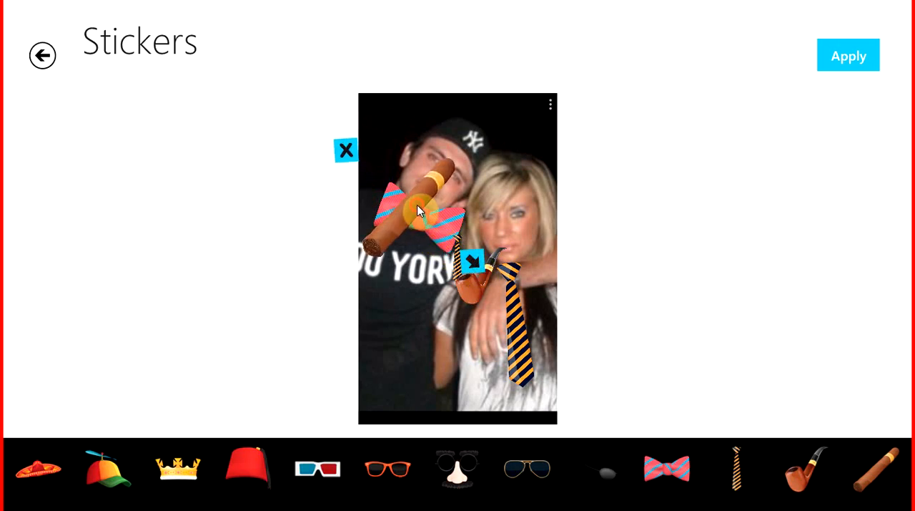
{"action": "left_click_drag", "start_coordinate": [417, 212], "coordinate": [450, 289]}
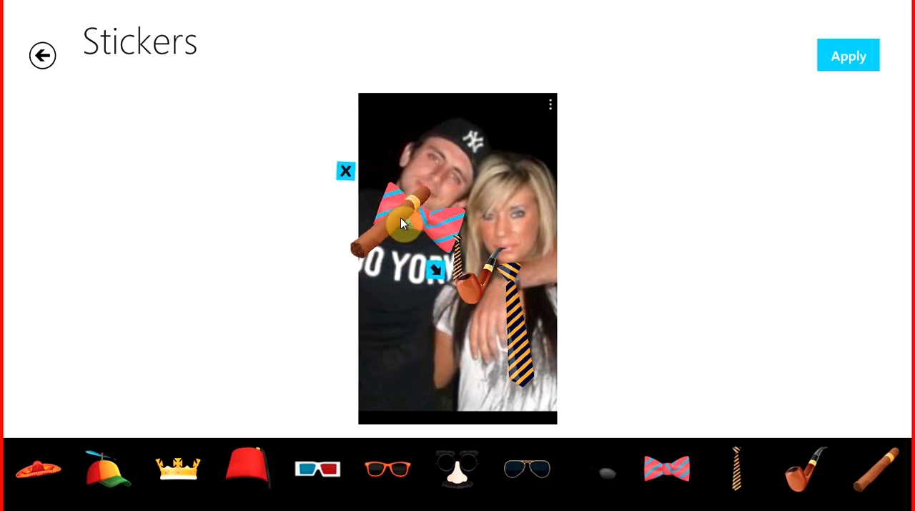
{"action": "left_click_drag", "start_coordinate": [403, 221], "coordinate": [440, 269]}
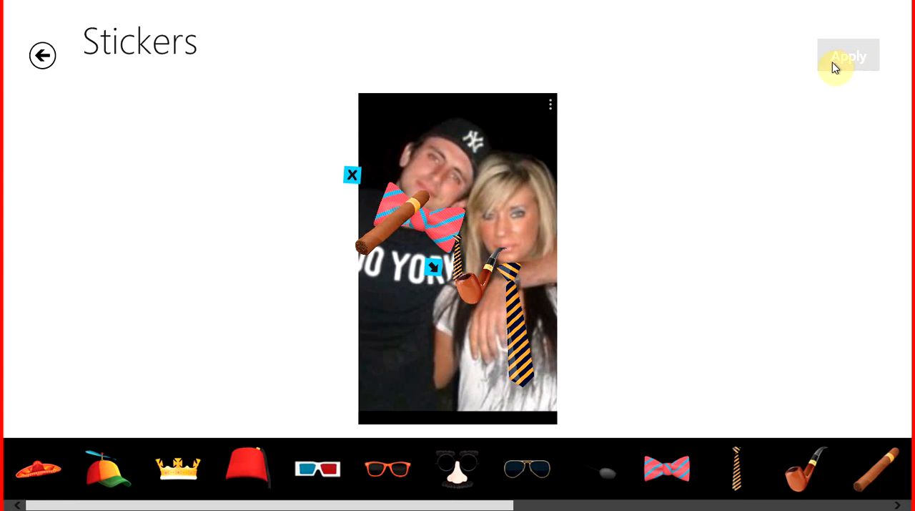
{"action": "left_click", "coordinate": [848, 56]}
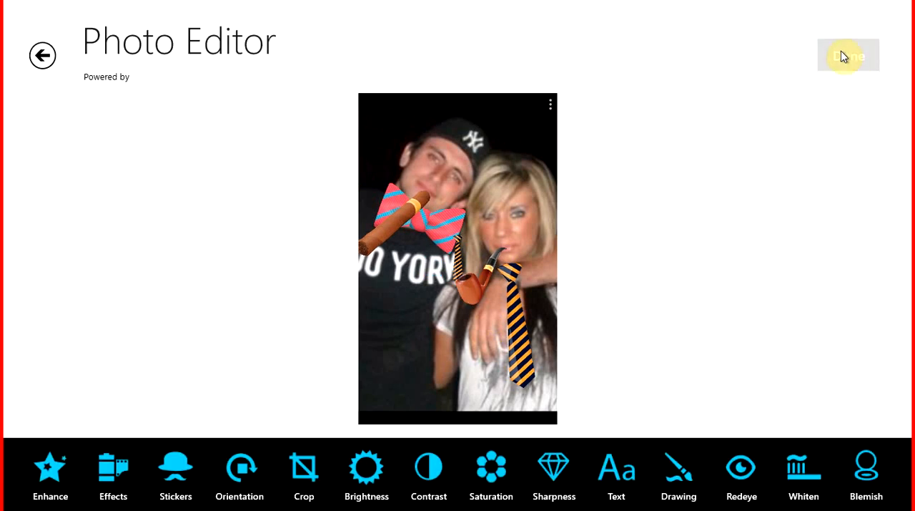
{"action": "left_click", "coordinate": [848, 56]}
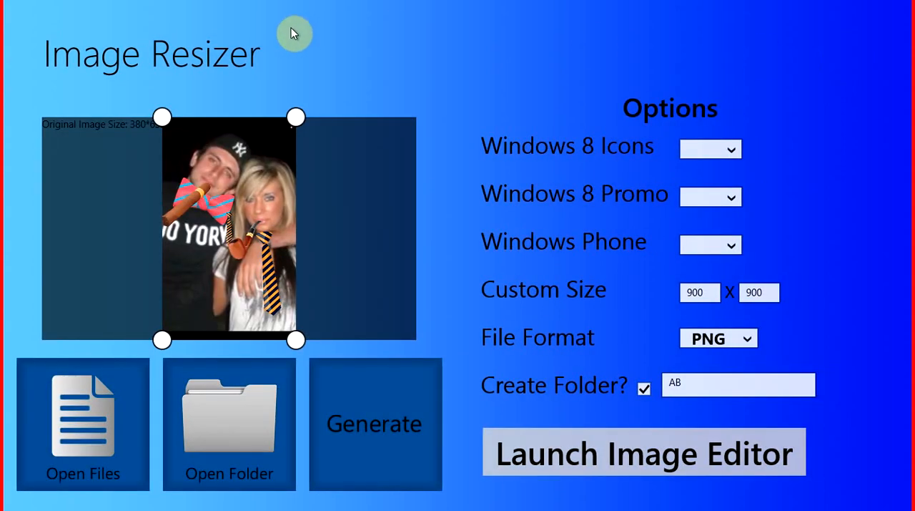
{"action": "mouse_move", "coordinate": [392, 108]}
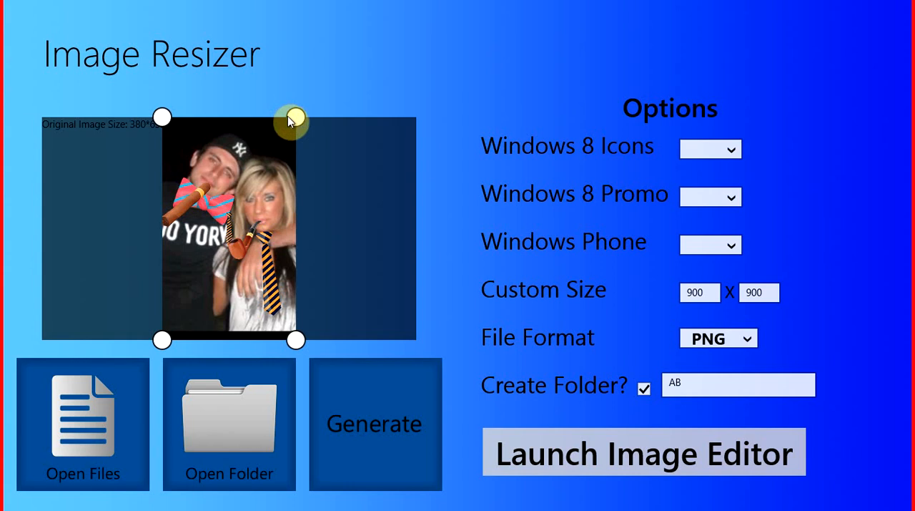
{"action": "left_click_drag", "start_coordinate": [294, 118], "coordinate": [293, 171]}
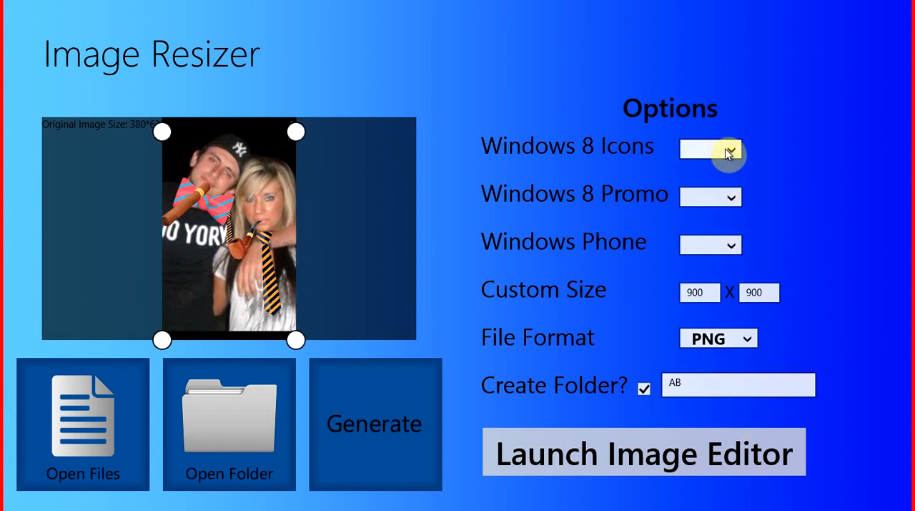
Untick the Iconic Tile(S) 71x110 preset, set custom size 400×400 PNG and start the folder name entry
{"action": "left_click", "coordinate": [729, 149]}
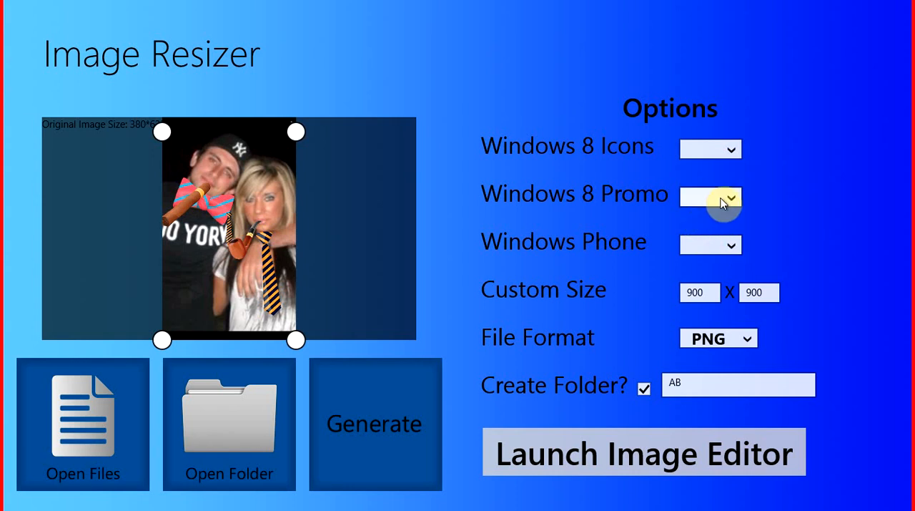
{"action": "left_click", "coordinate": [730, 195]}
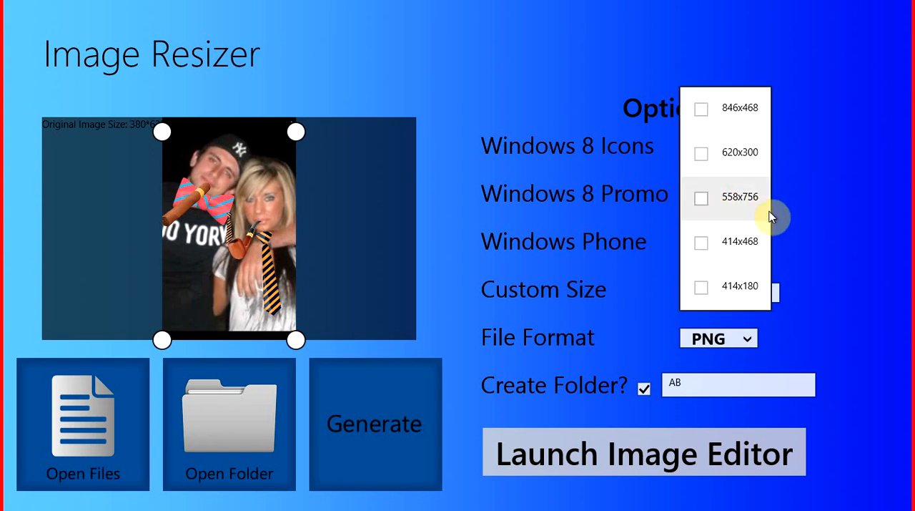
{"action": "left_click", "coordinate": [701, 243]}
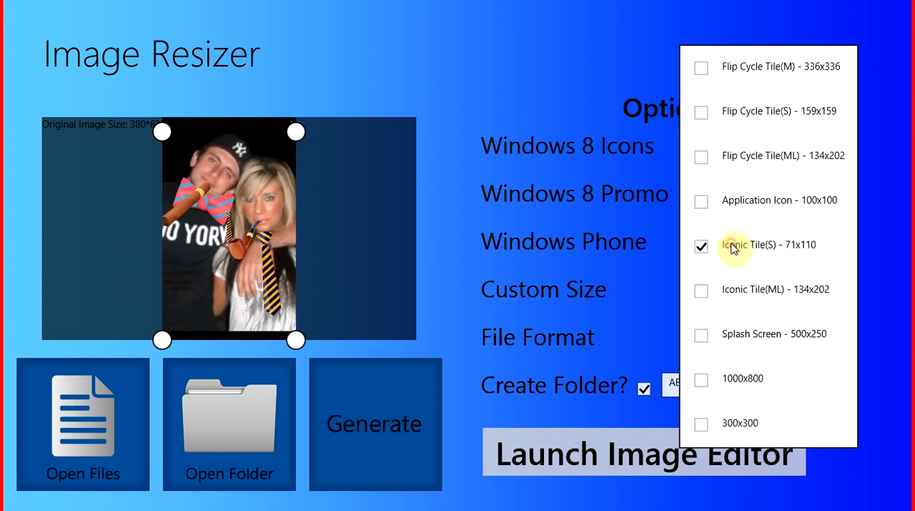
{"action": "left_click", "coordinate": [701, 243]}
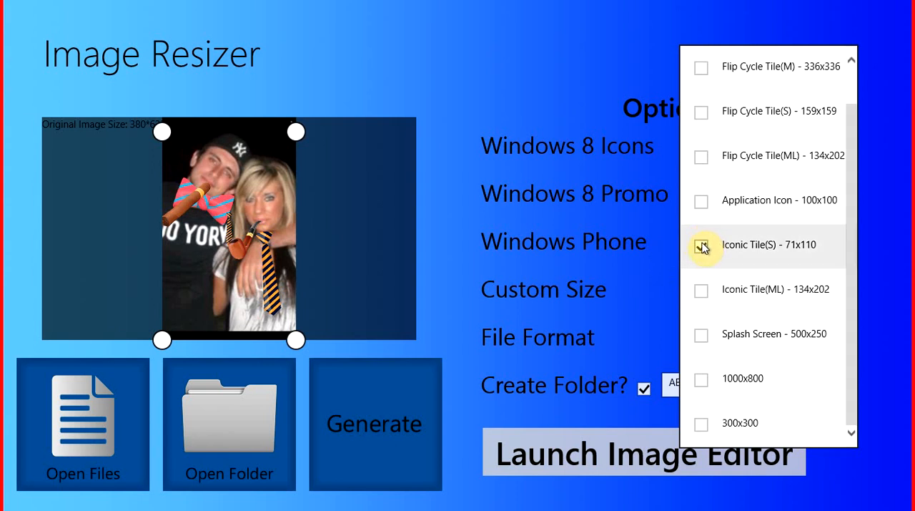
{"action": "mouse_move", "coordinate": [701, 424]}
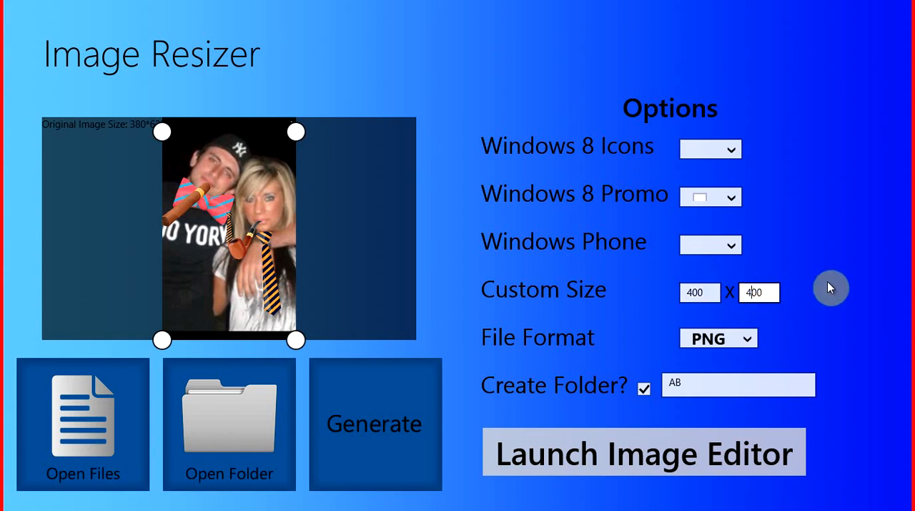
{"action": "mouse_move", "coordinate": [622, 393]}
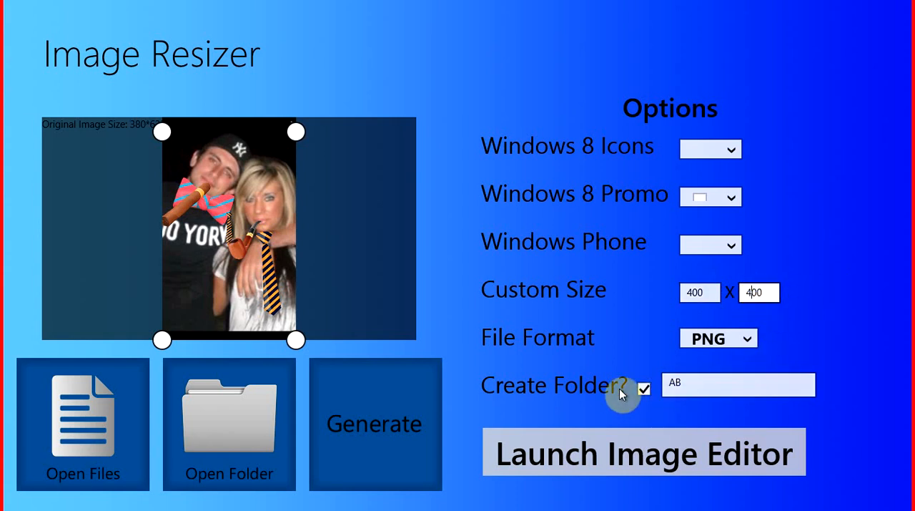
{"action": "left_click", "coordinate": [736, 385]}
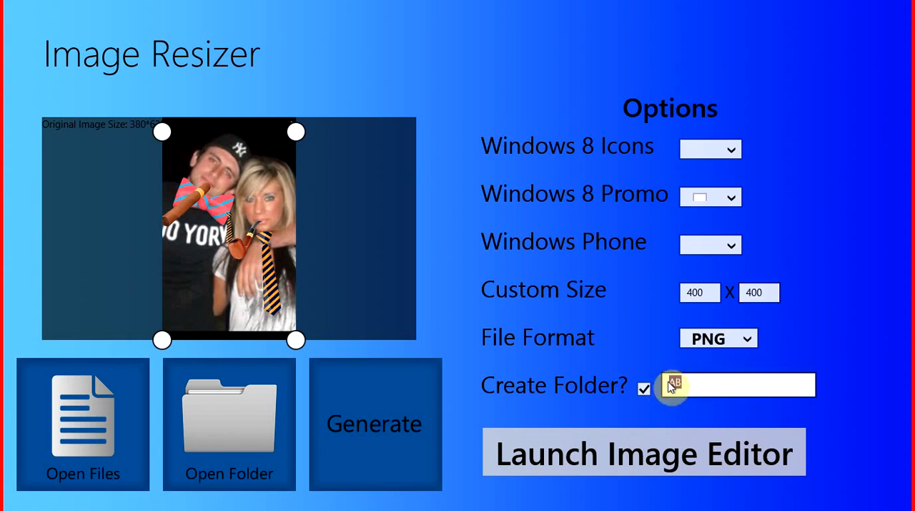
{"action": "mouse_move", "coordinate": [472, 72]}
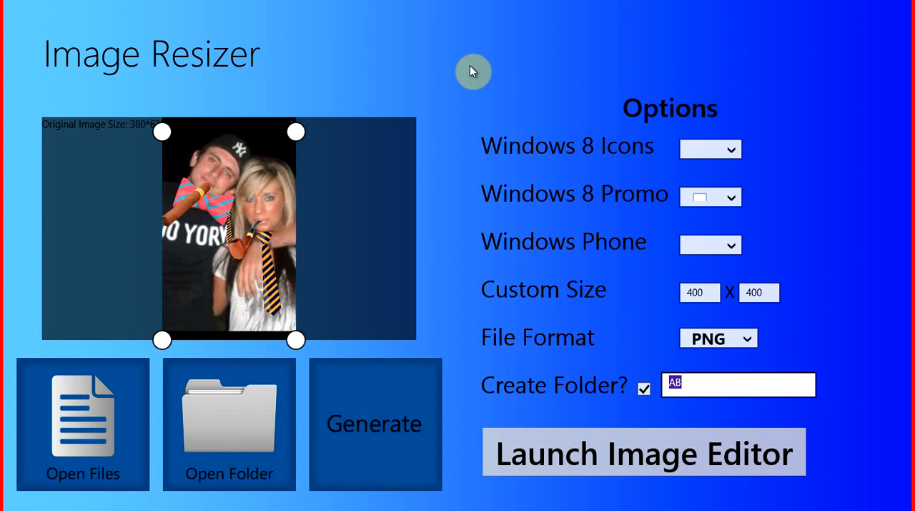
{"action": "mouse_move", "coordinate": [346, 461]}
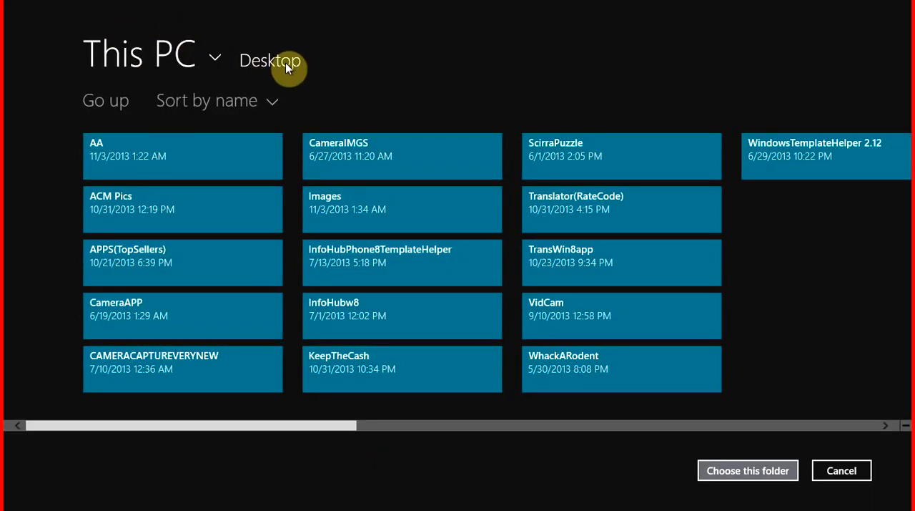
{"action": "mouse_move", "coordinate": [266, 81]}
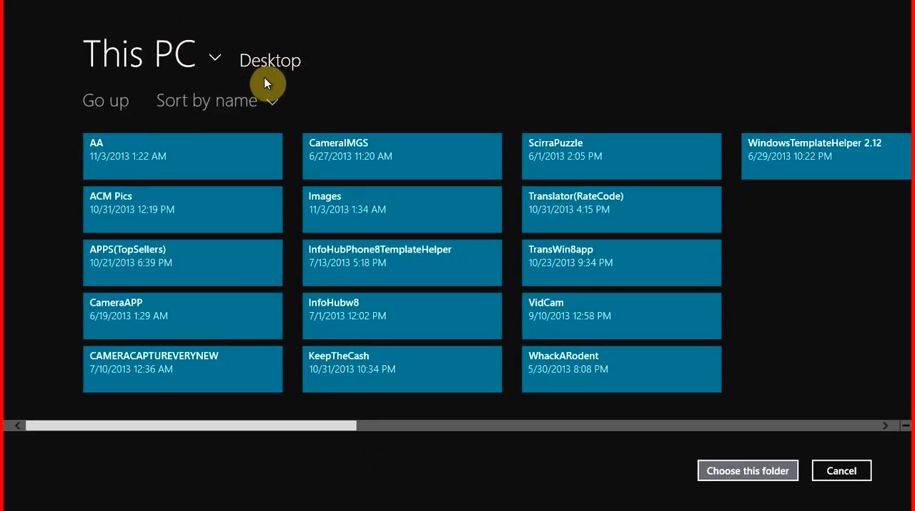
{"action": "mouse_move", "coordinate": [835, 292]}
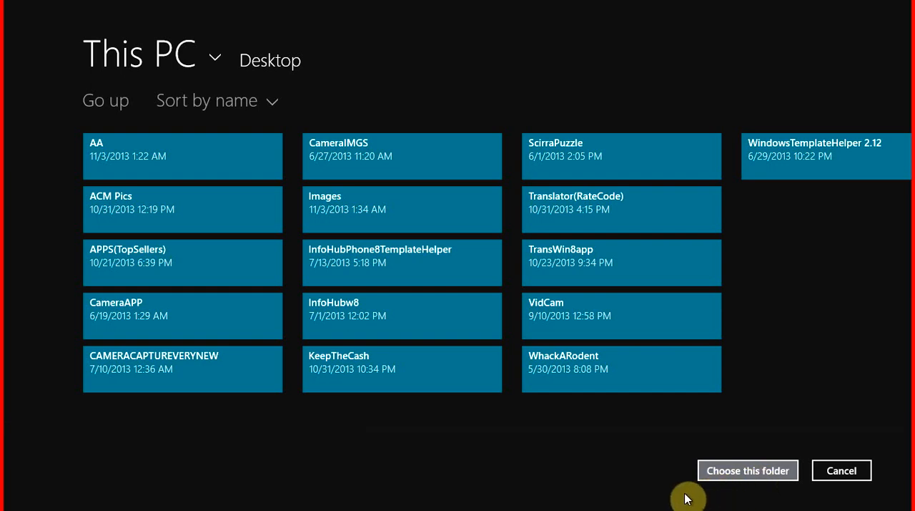
Choose the Desktop as the output location in the folder picker
{"action": "left_click", "coordinate": [747, 469]}
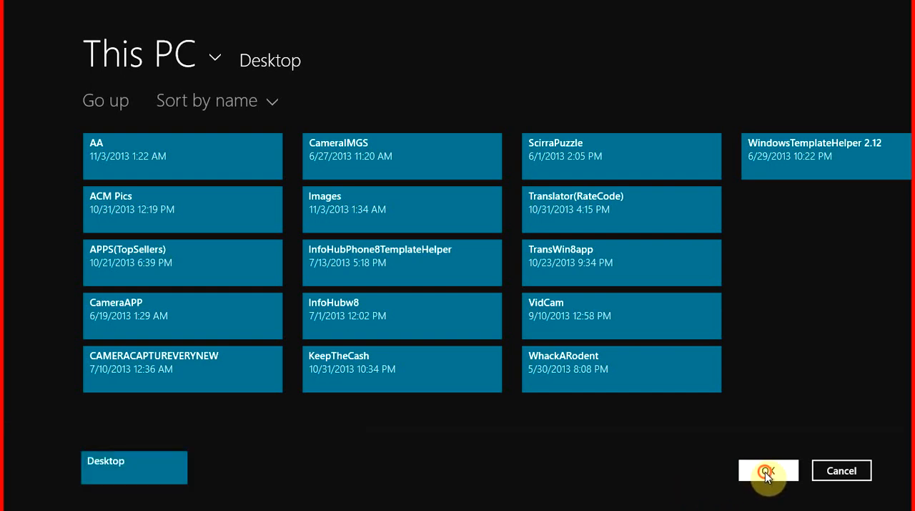
{"action": "left_click", "coordinate": [769, 469]}
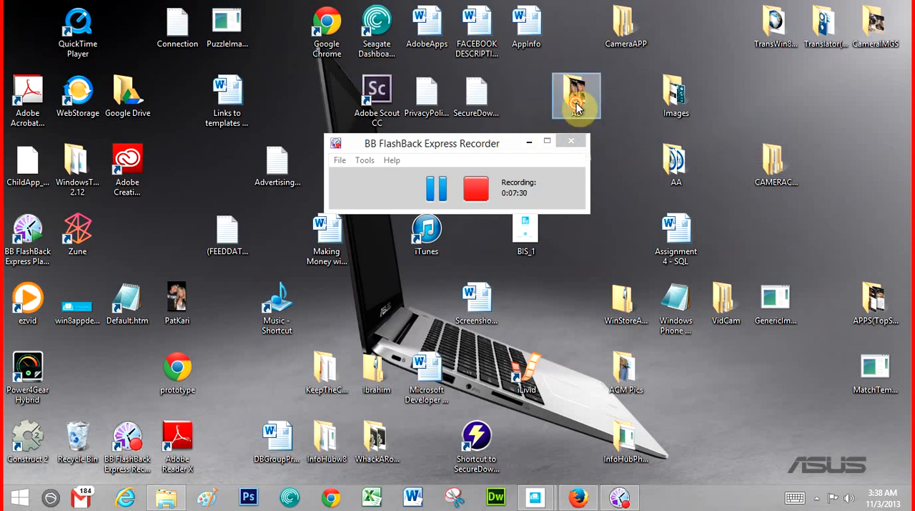
Open the AB folder on the desktop and inspect the 300X300, Logo, StoreLogo and 400X400 images
{"action": "double_click", "coordinate": [577, 95]}
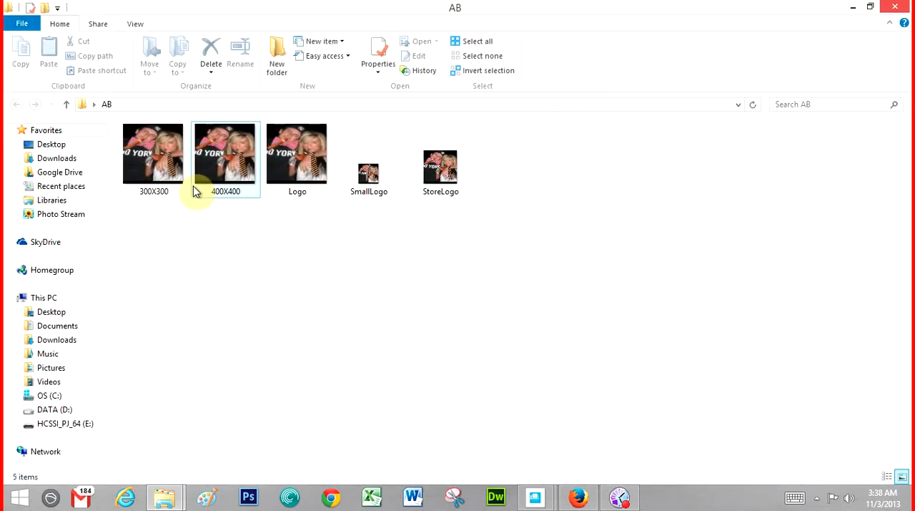
{"action": "left_click", "coordinate": [153, 152]}
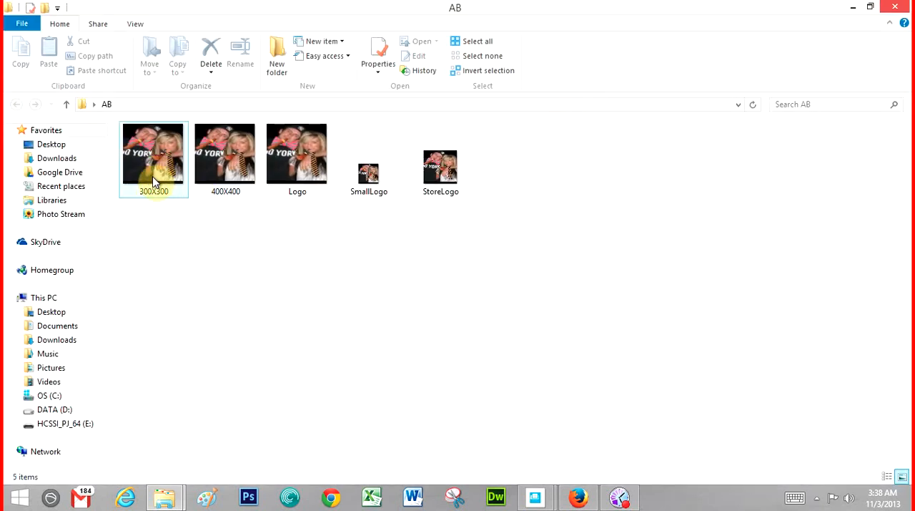
{"action": "left_click", "coordinate": [298, 152]}
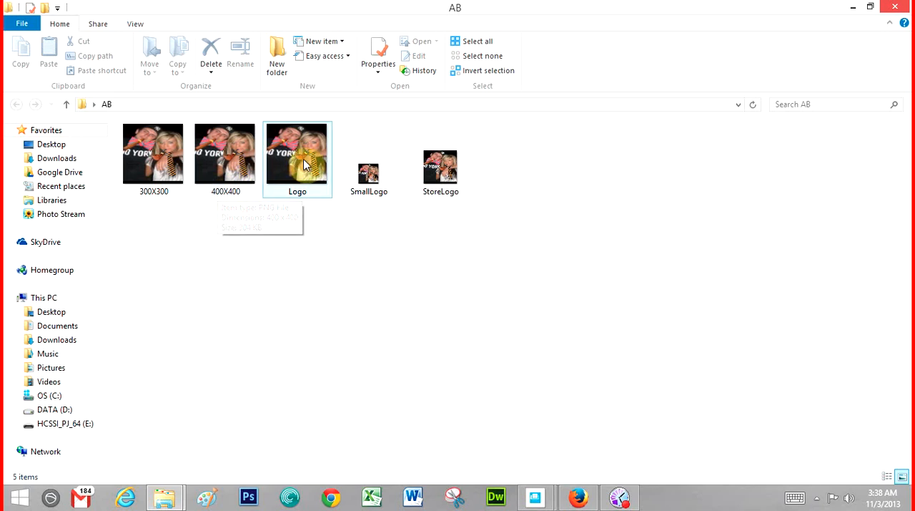
{"action": "mouse_move", "coordinate": [303, 201]}
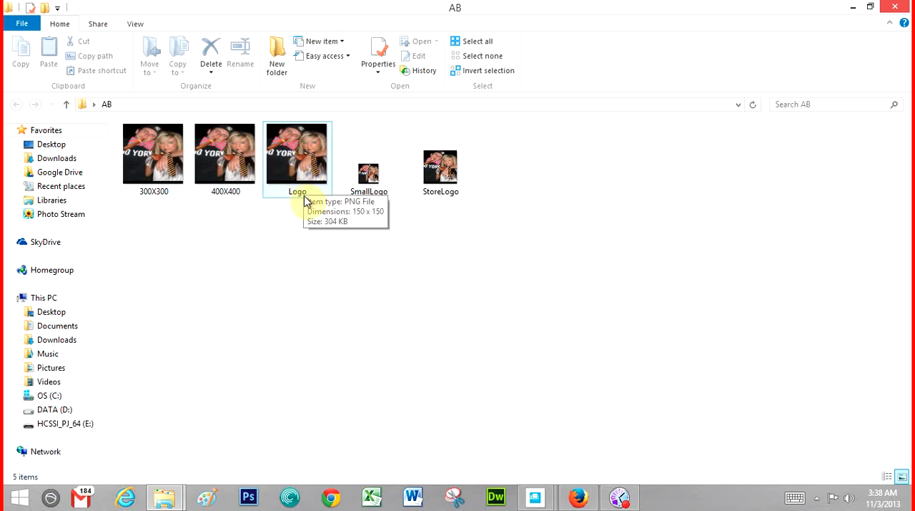
{"action": "left_click", "coordinate": [440, 155]}
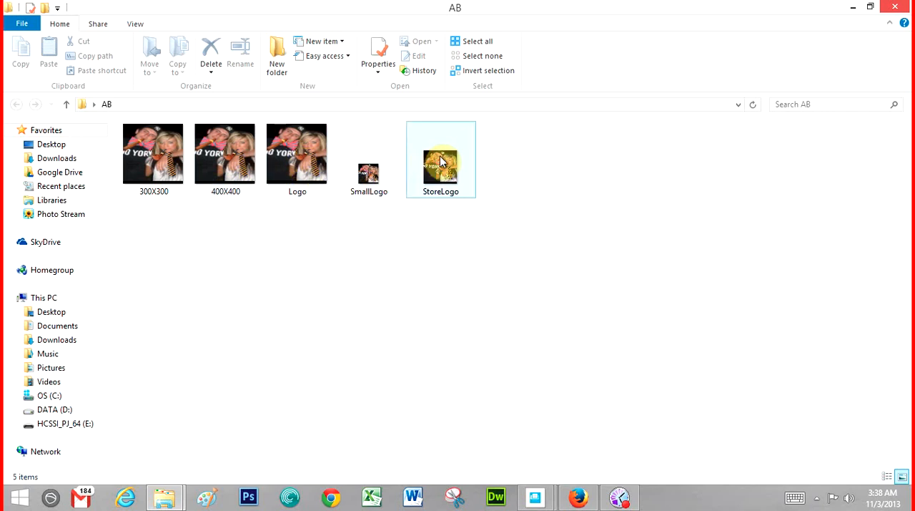
{"action": "left_click", "coordinate": [412, 234]}
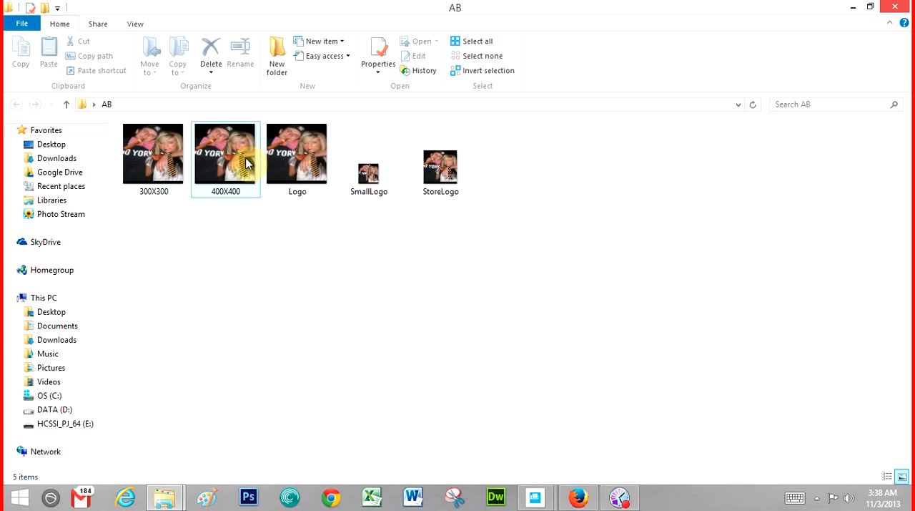
{"action": "mouse_move", "coordinate": [155, 172]}
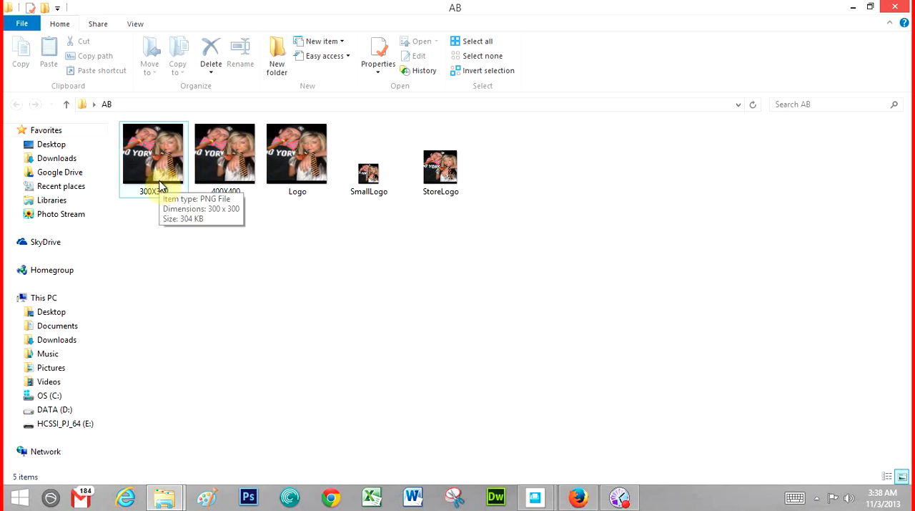
{"action": "mouse_move", "coordinate": [164, 194]}
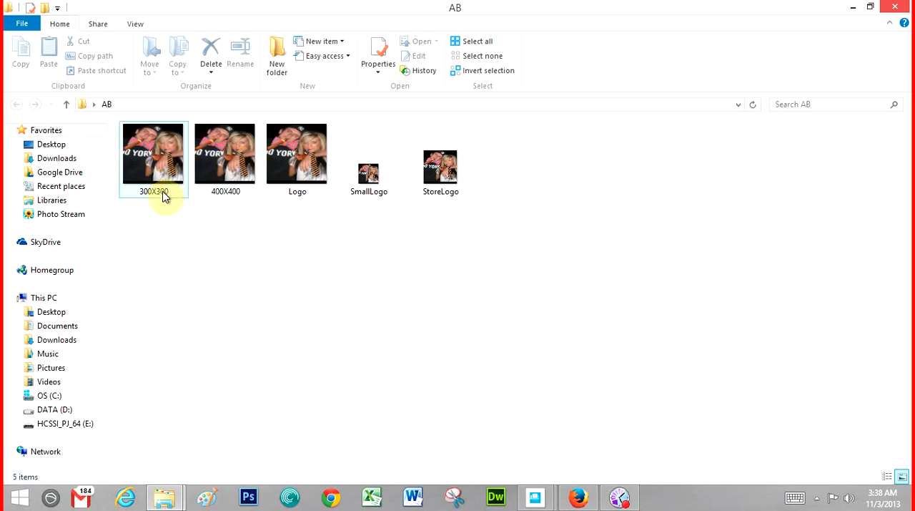
{"action": "mouse_move", "coordinate": [165, 192]}
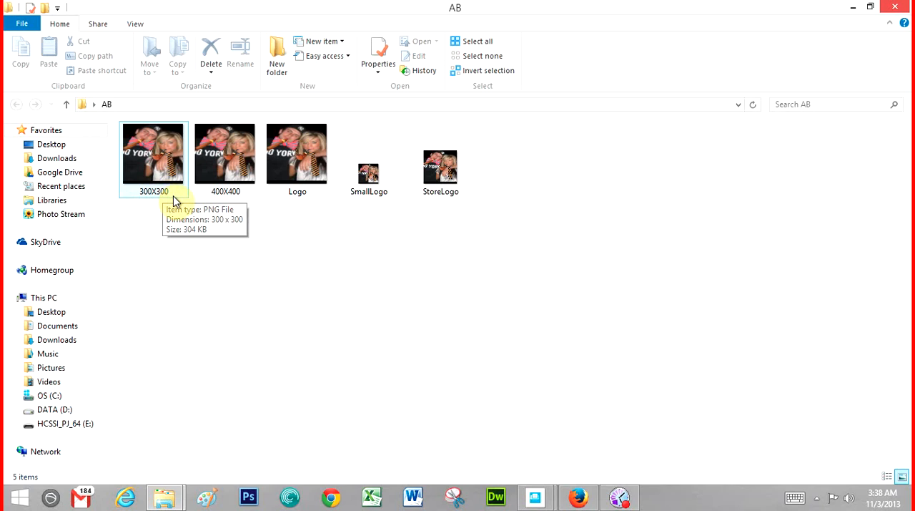
{"action": "mouse_move", "coordinate": [149, 199]}
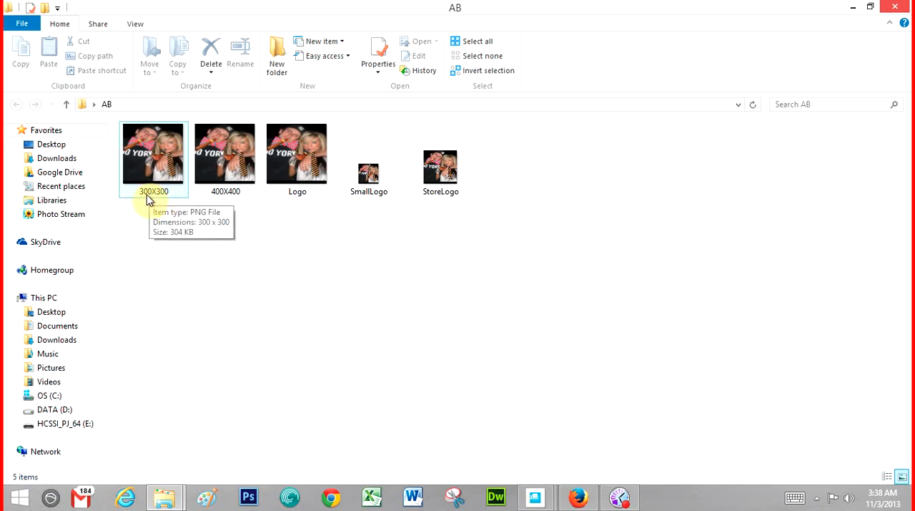
{"action": "mouse_move", "coordinate": [163, 243]}
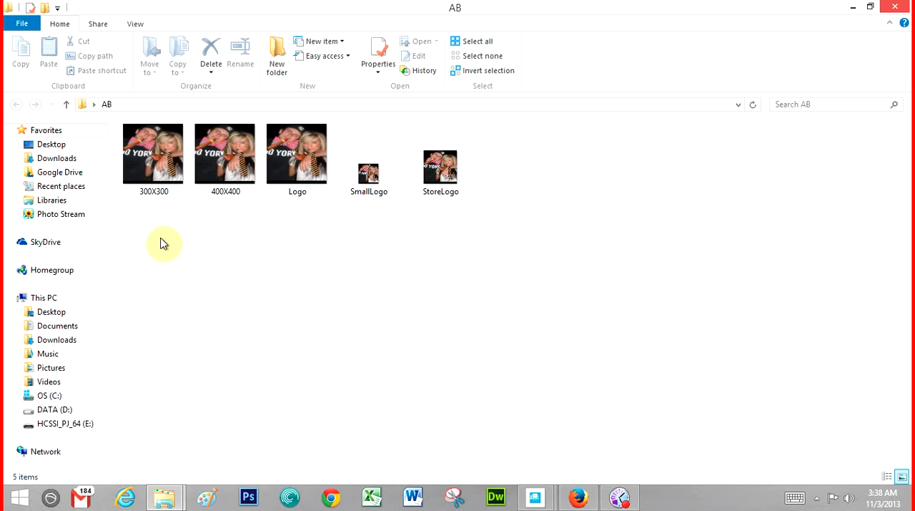
Re-check the 400X400, Logo and 300X300 images' dimensions in the AB folder
{"action": "left_click", "coordinate": [153, 153]}
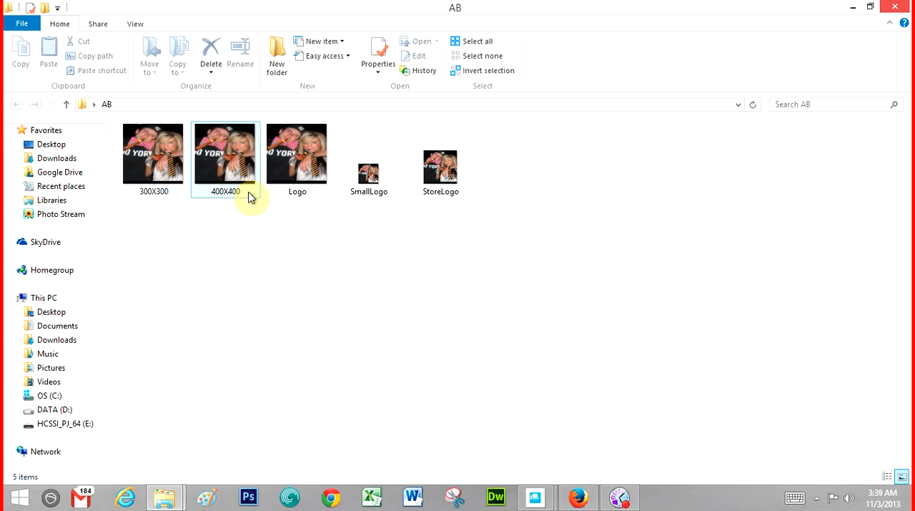
{"action": "left_click", "coordinate": [298, 155]}
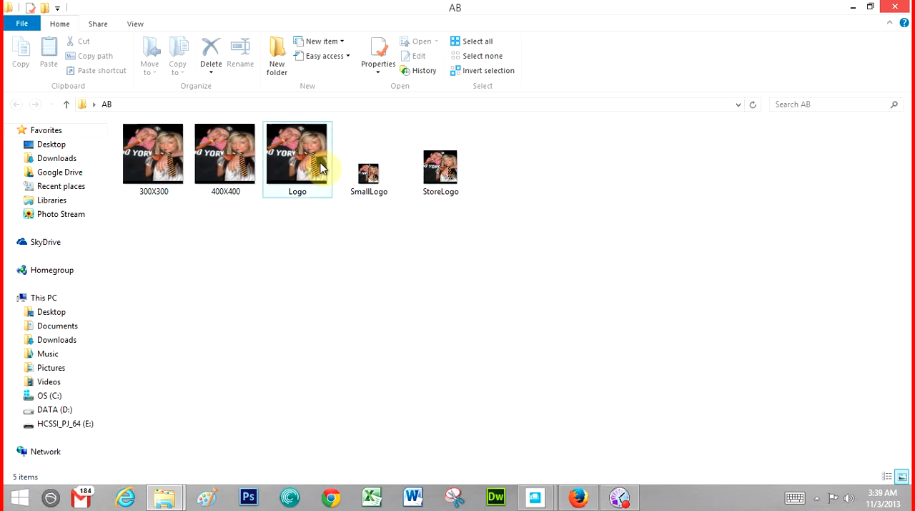
{"action": "left_click", "coordinate": [552, 222]}
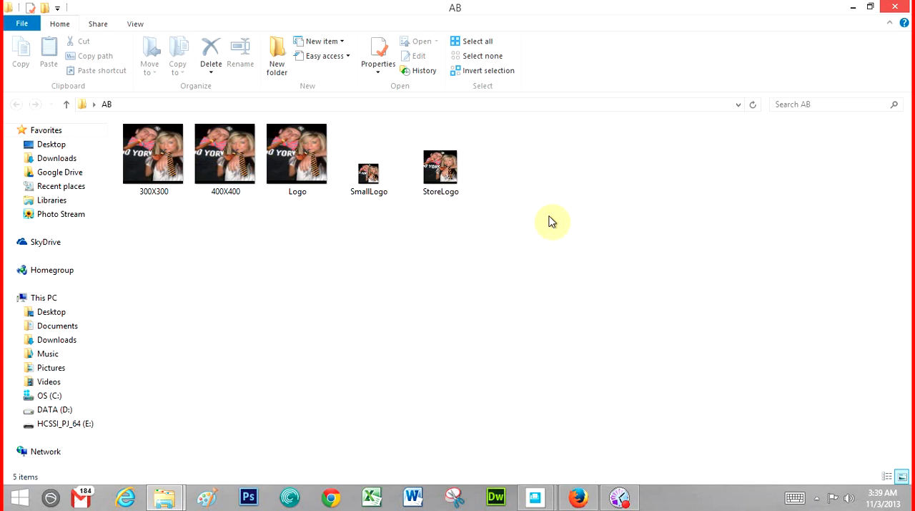
{"action": "mouse_move", "coordinate": [340, 113]}
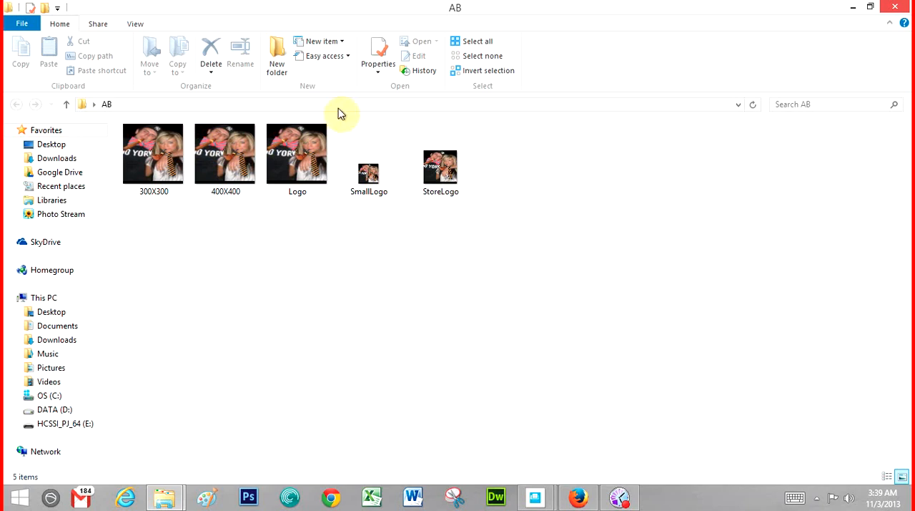
{"action": "left_click", "coordinate": [153, 153]}
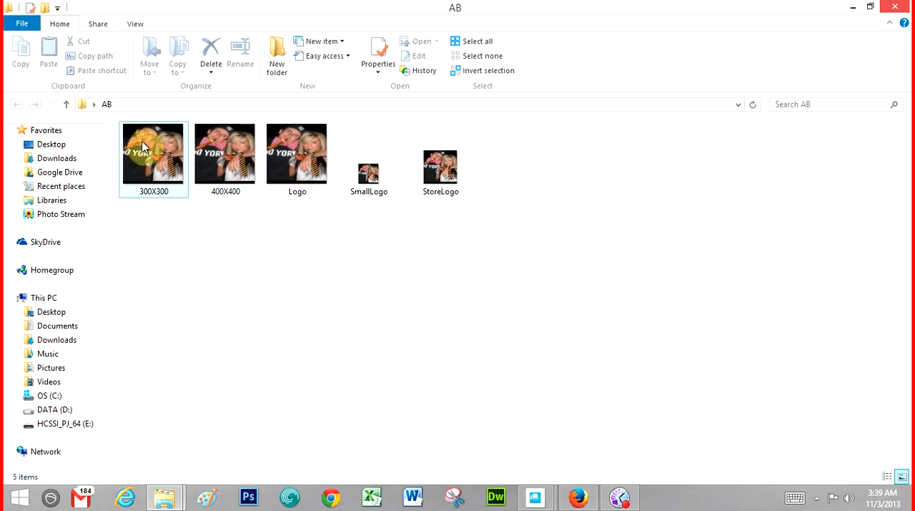
{"action": "mouse_move", "coordinate": [694, 57]}
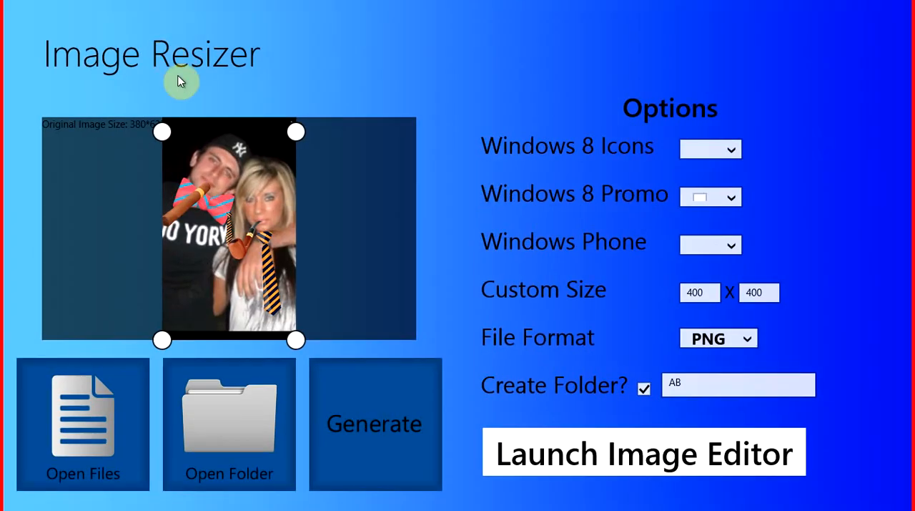
{"action": "mouse_move", "coordinate": [752, 13]}
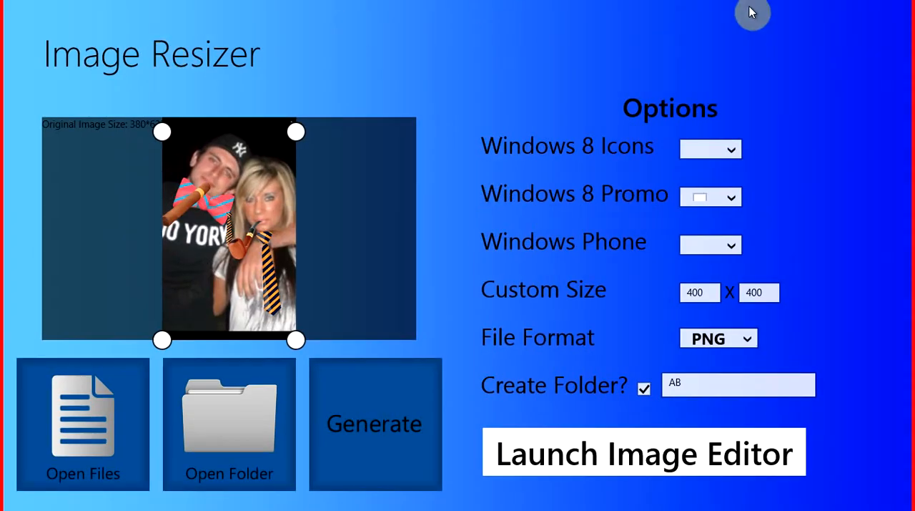
{"action": "mouse_move", "coordinate": [526, 209]}
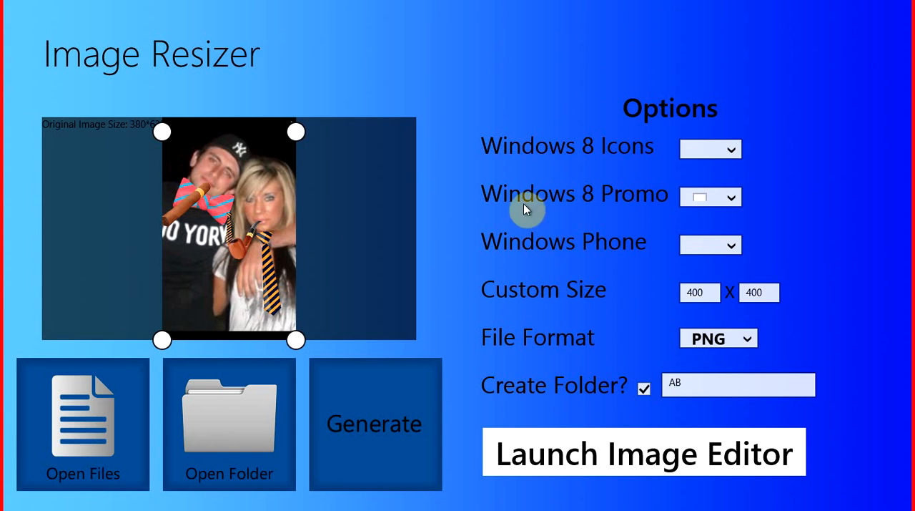
{"action": "mouse_move", "coordinate": [202, 409]}
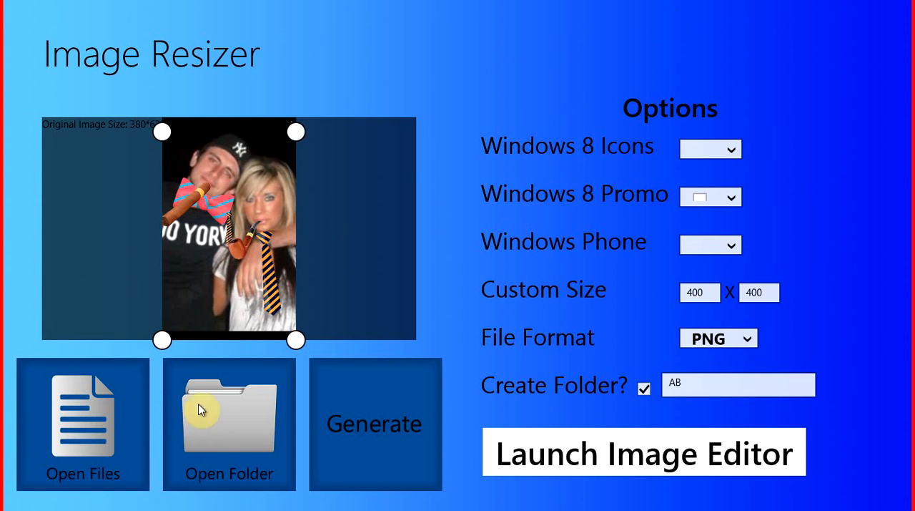